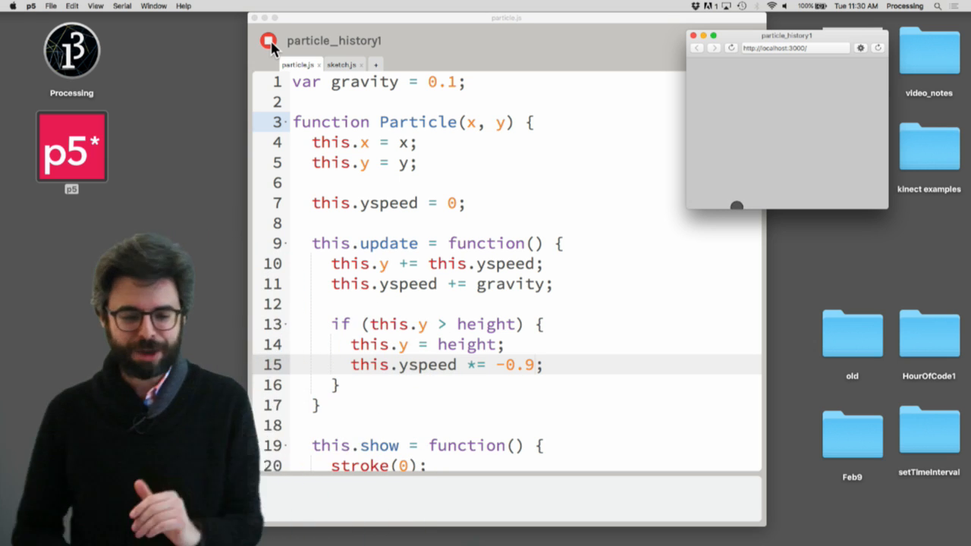
Switch to particle.js and scroll up to review the Particle constructor, update and show.
click(340, 63)
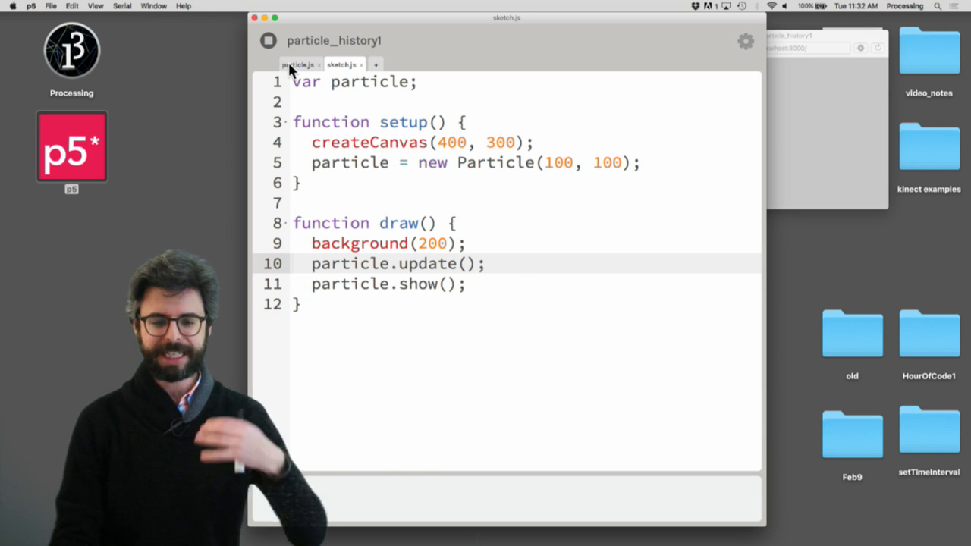
click(296, 65)
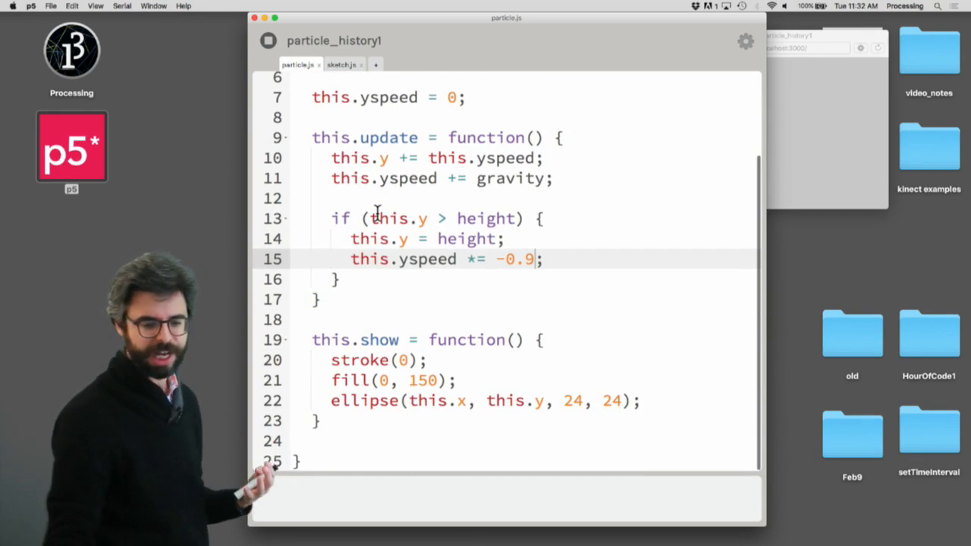
scroll(up, 3)
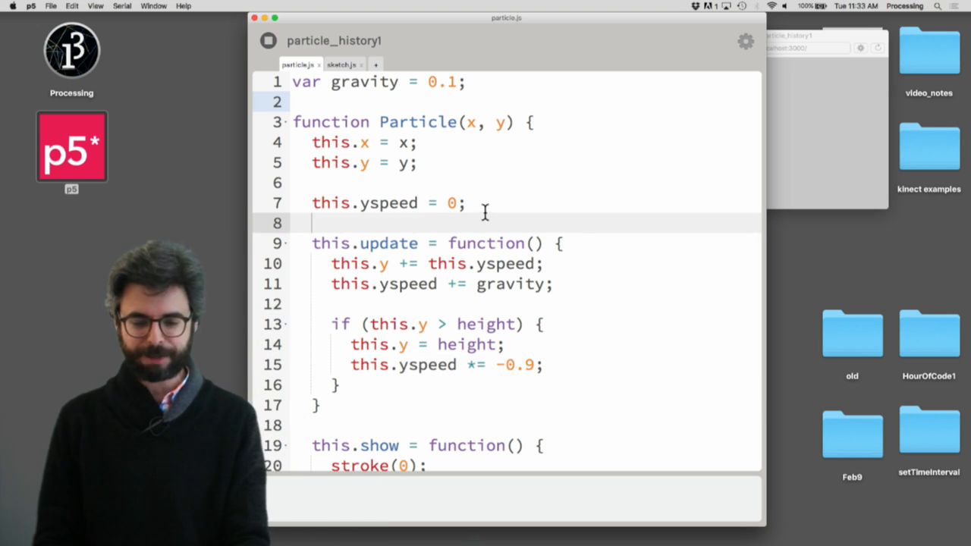
Add this.history = []; to the Particle constructor right after this.yspeed = 0;.
text(this)
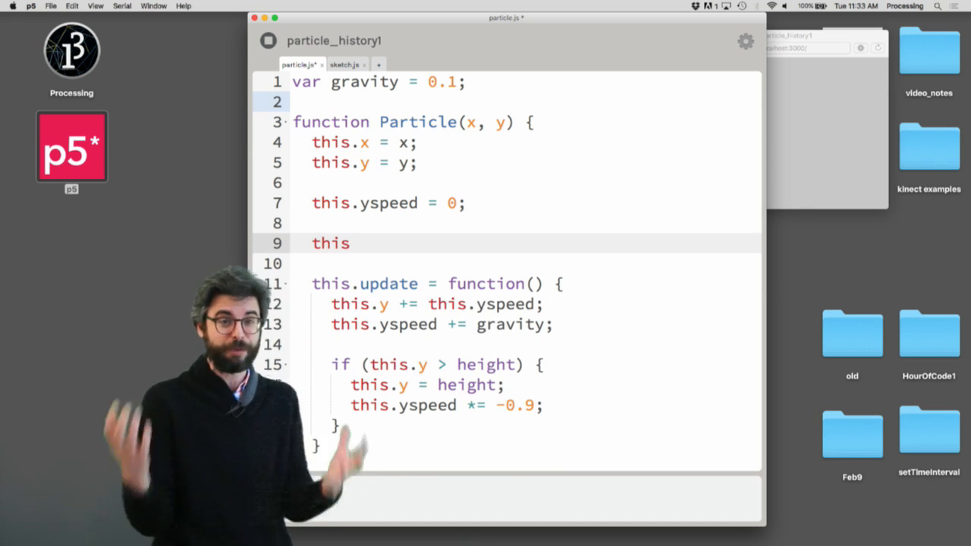
text(.)
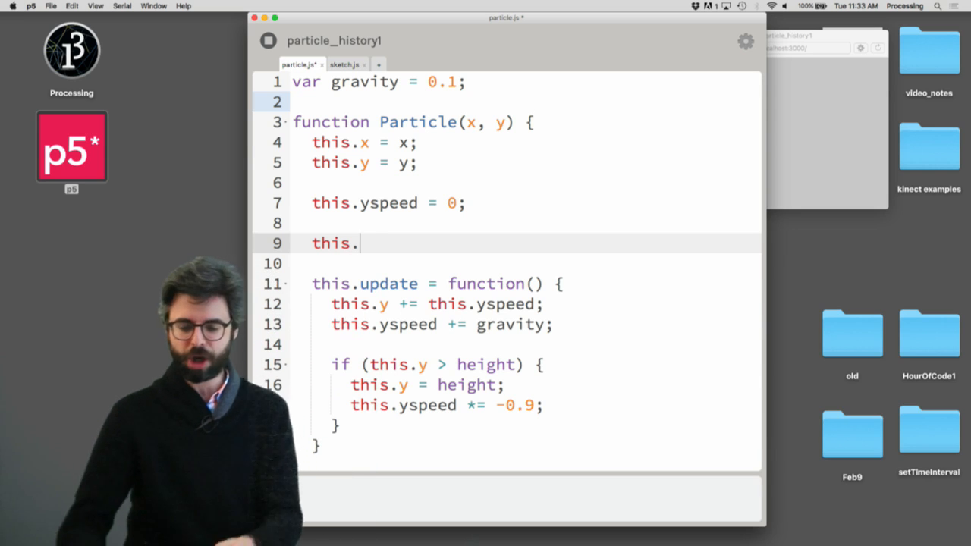
text(history = [])
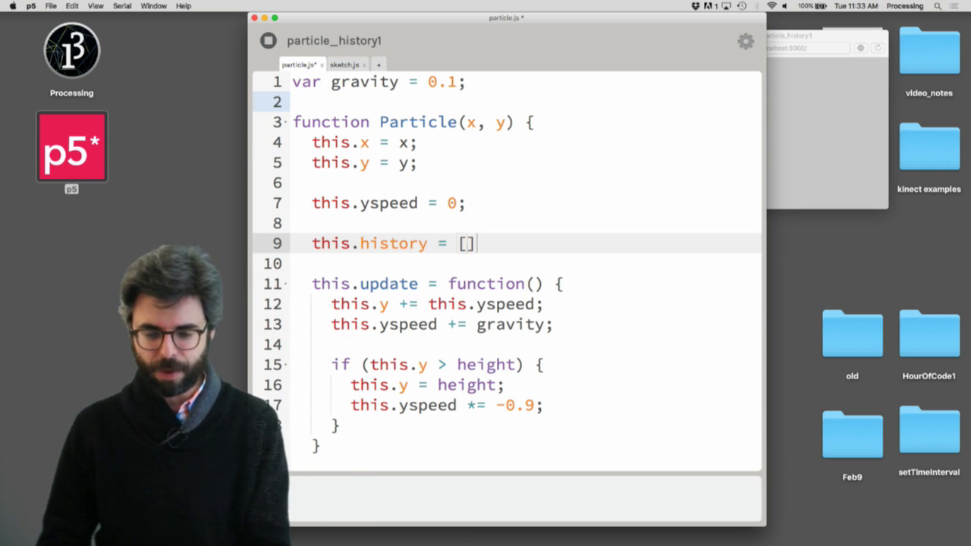
text(;)
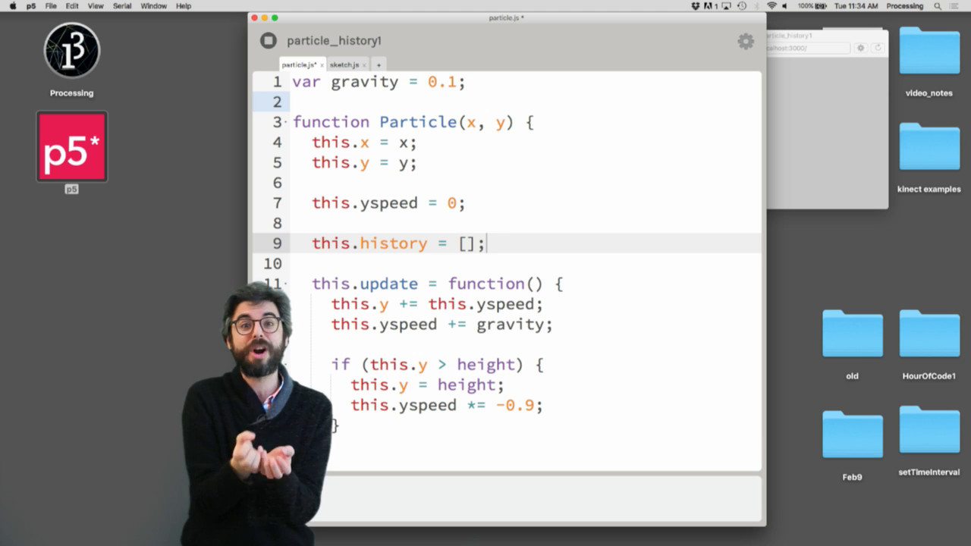
Append this.history.push(x); at the end of update, below the bounce if-block.
scroll(down, 3)
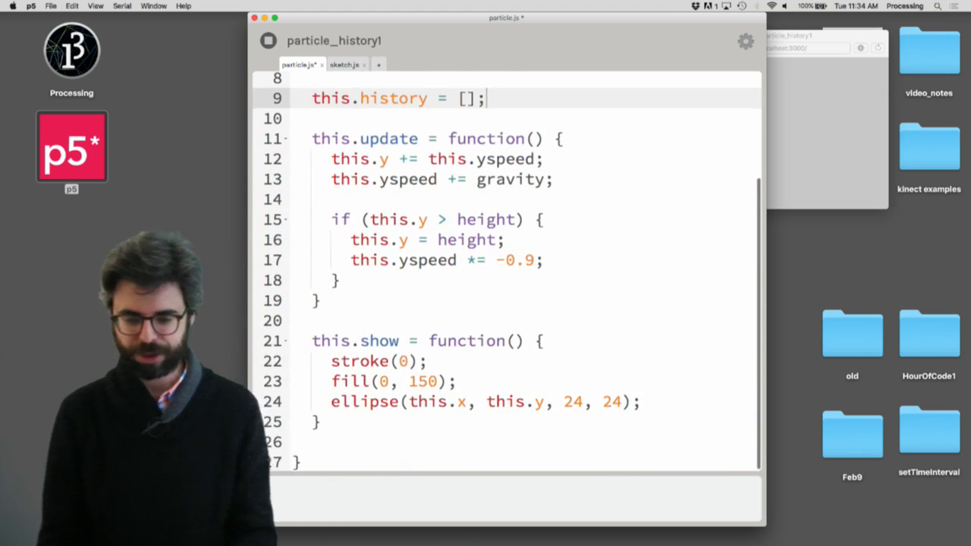
scroll(up, 3)
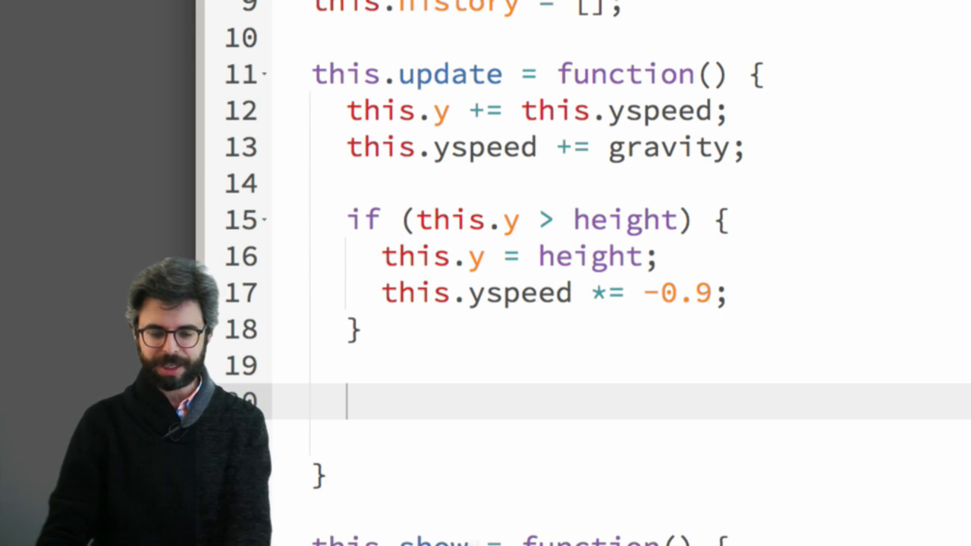
text(this.his)
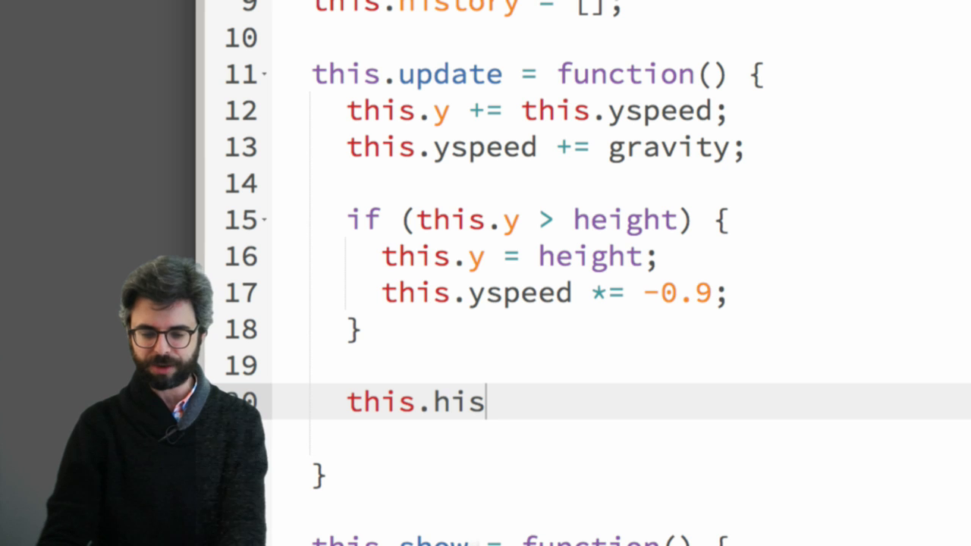
text(tory)
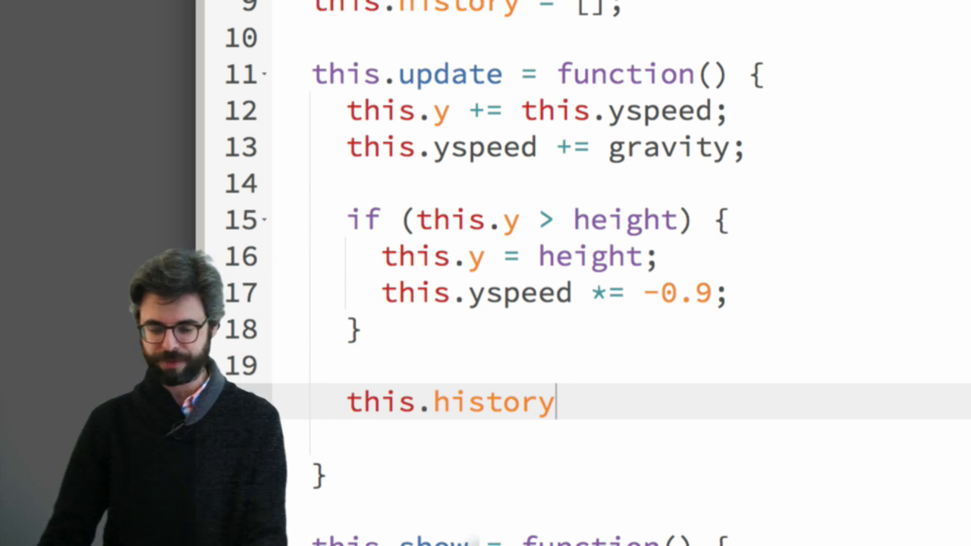
text(.push(x))
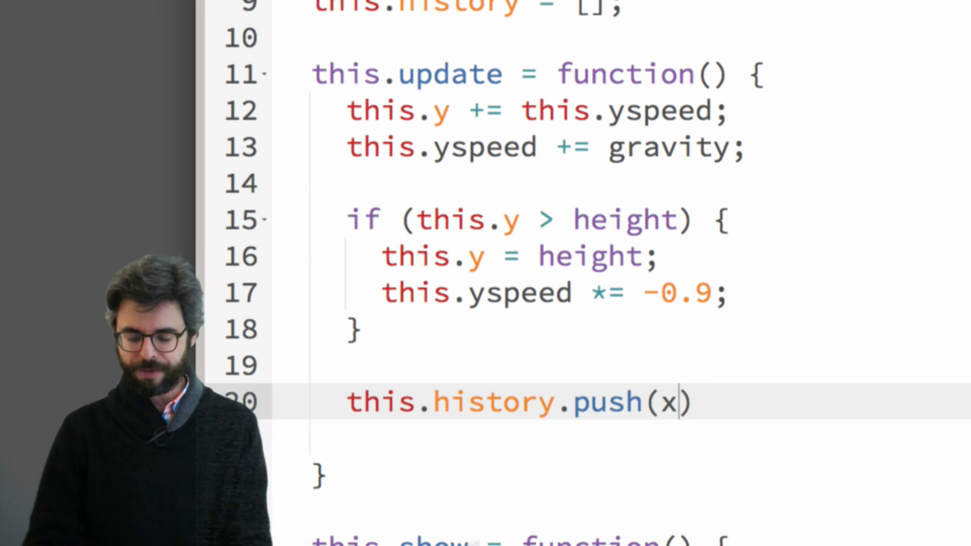
text(;)
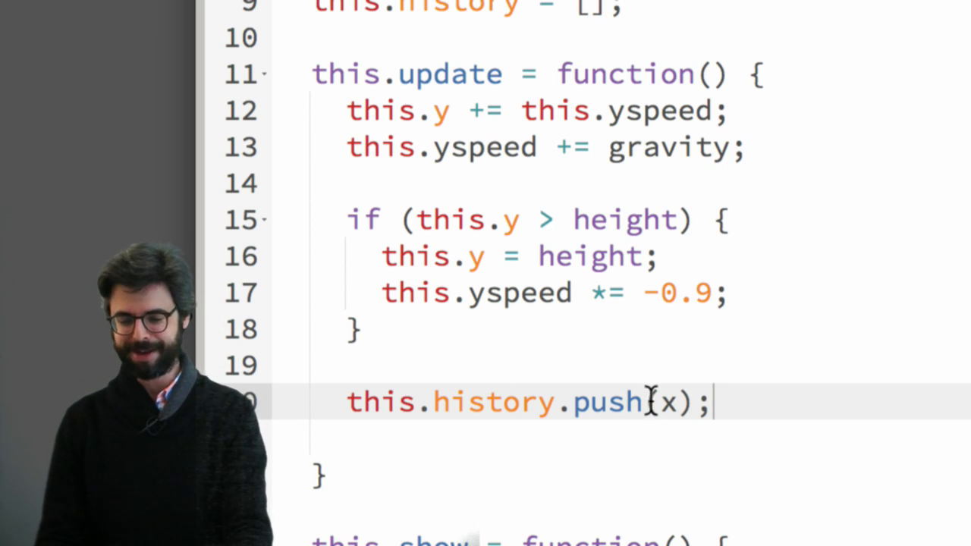
text(this.)
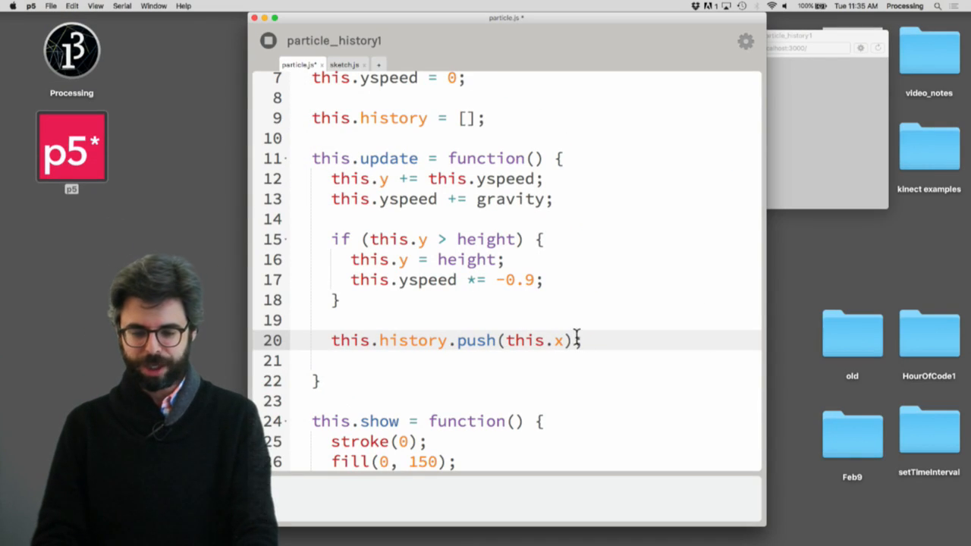
Start a println of the history and position the cursor to add y to the push.
text(println(this.history);)
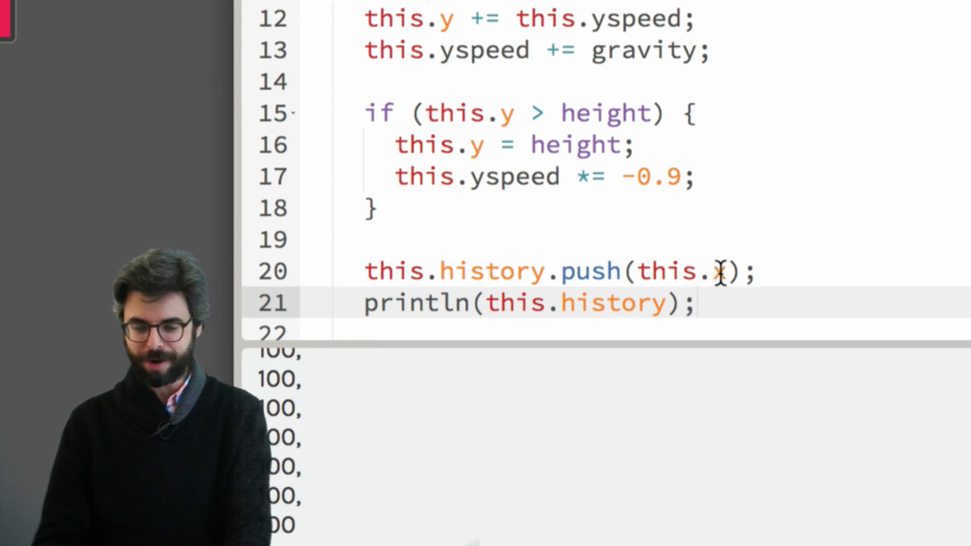
click(721, 272)
text(x, this.)
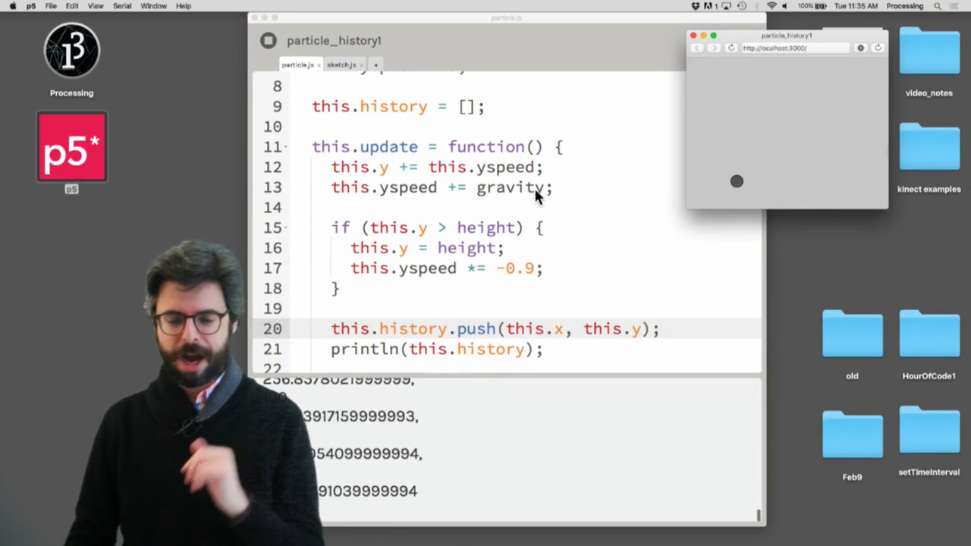
Run the sketch to watch history fill with alternating x and y values in the console.
click(268, 41)
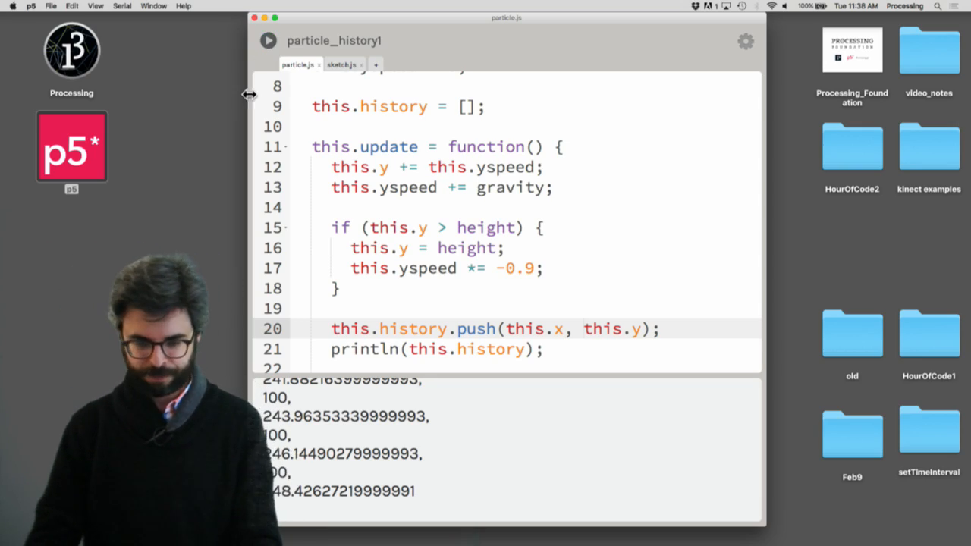
Create var v = createVector(this.x, this.y) and push v into history instead.
text(var)
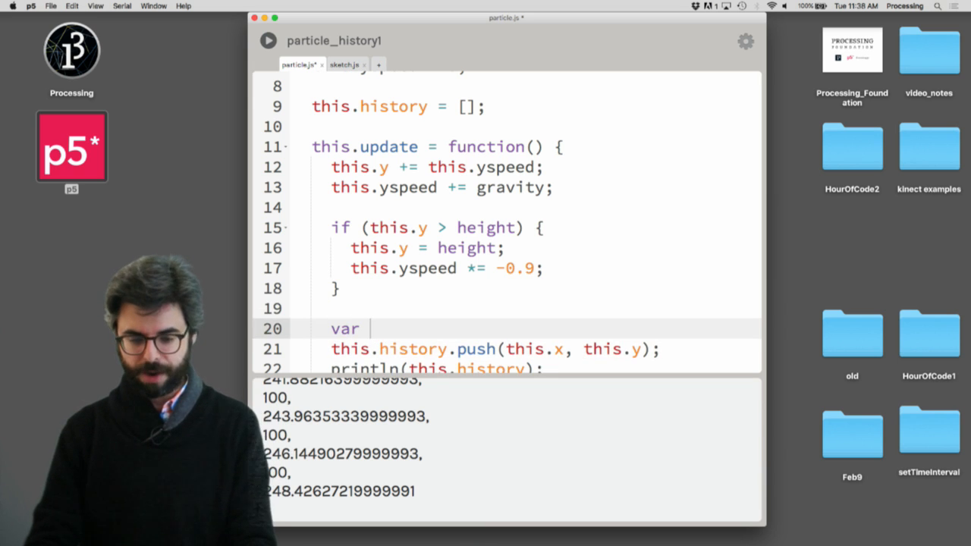
text(v)
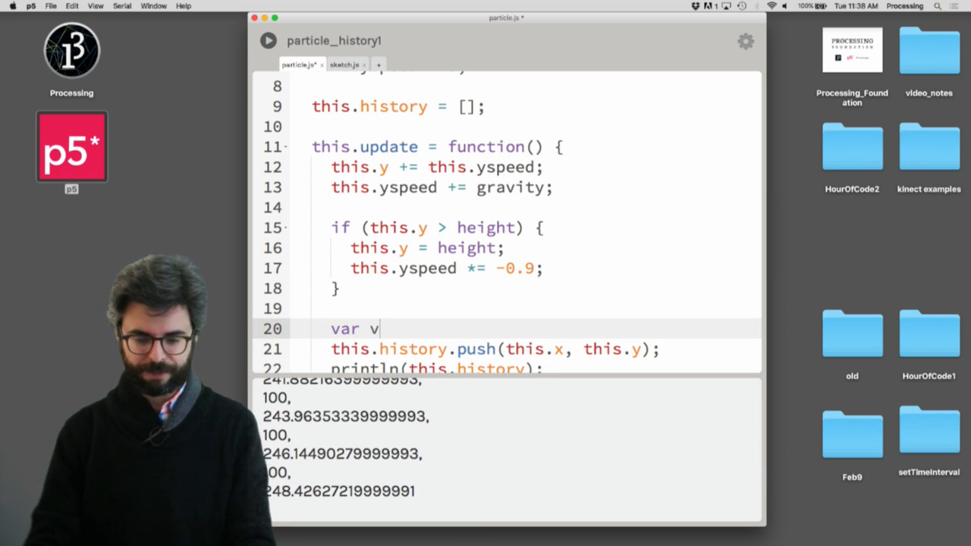
text(= createV)
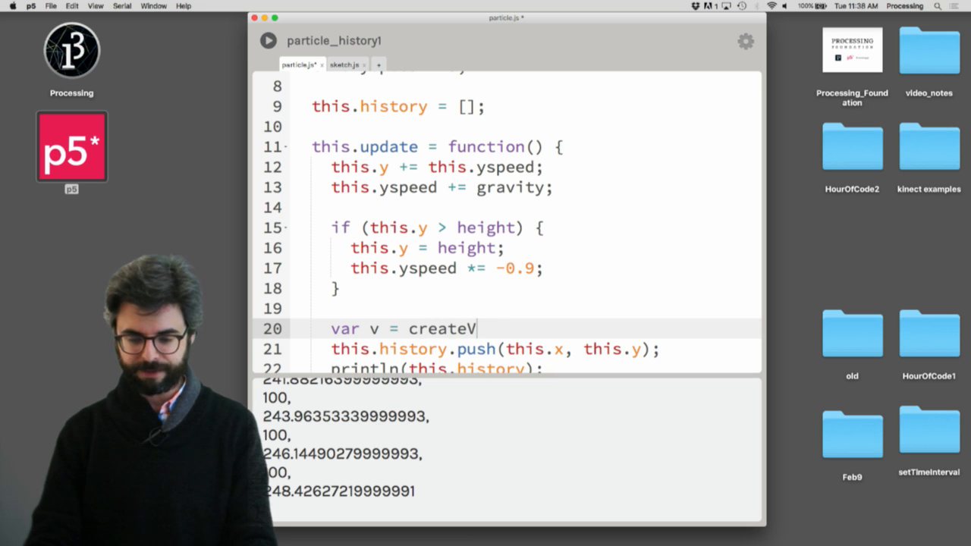
text(ector(this.x, this.y);)
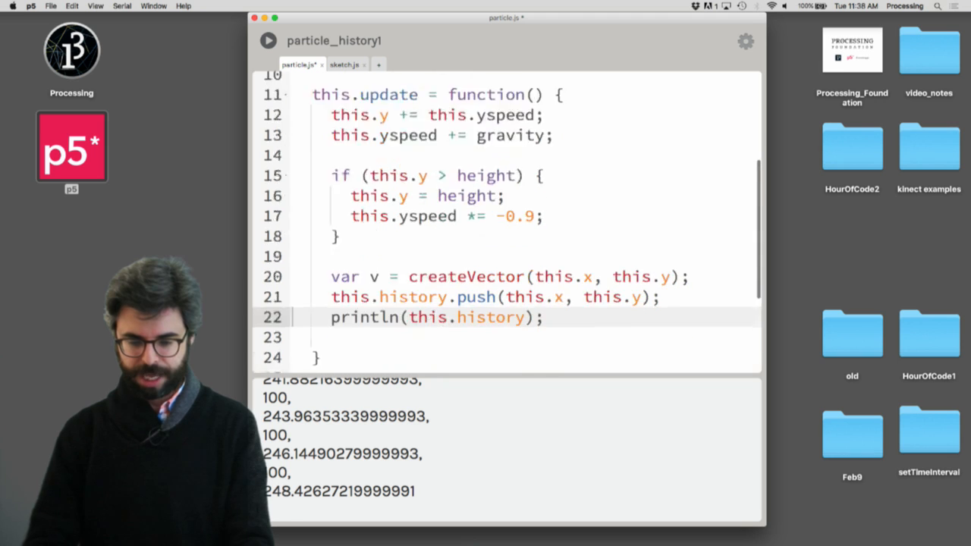
scroll(down, 3)
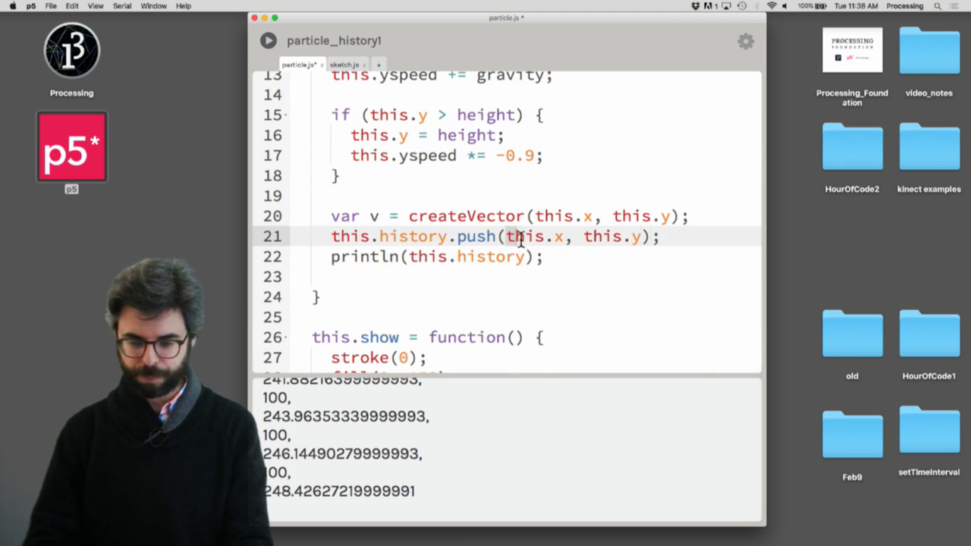
text(v)
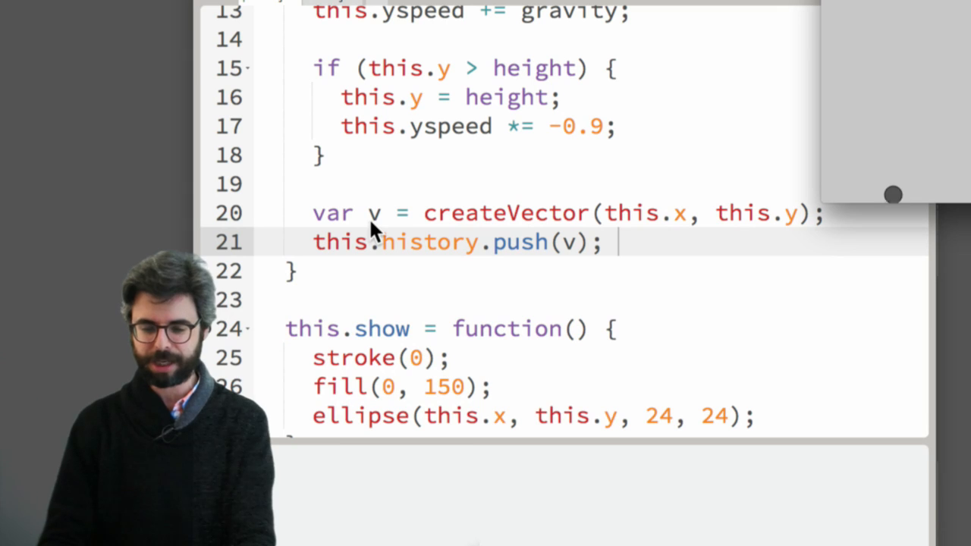
Add println(this.history.length); under the push line in update.
text(prnt)
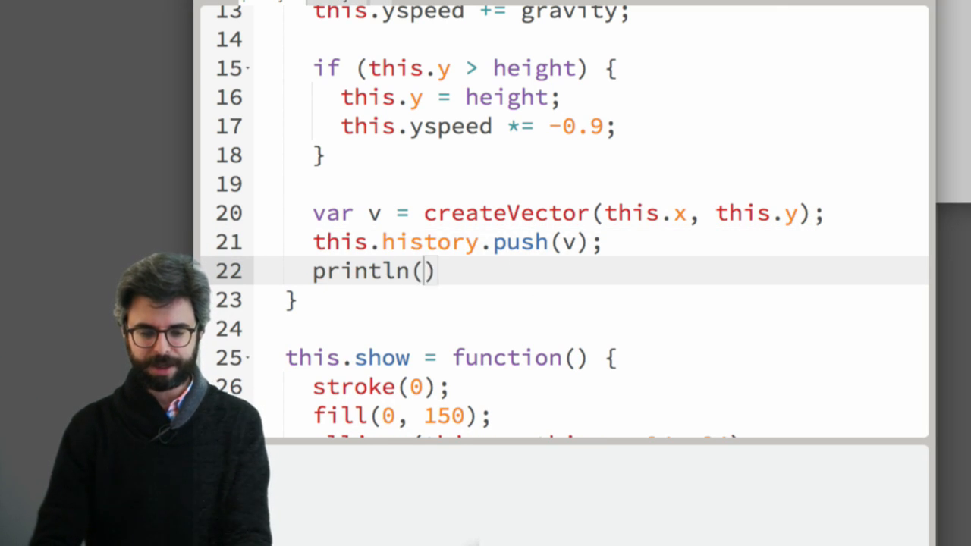
text(this.history.length)
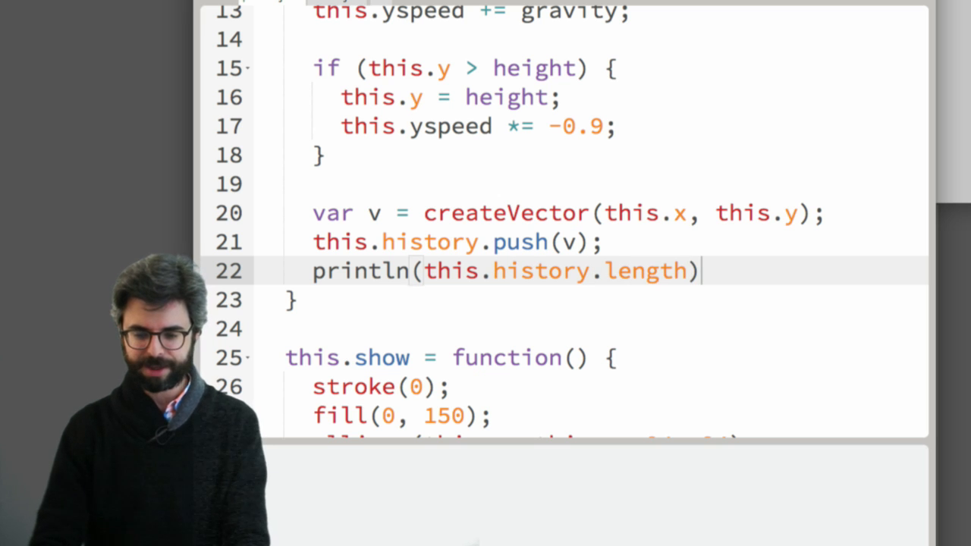
text(;)
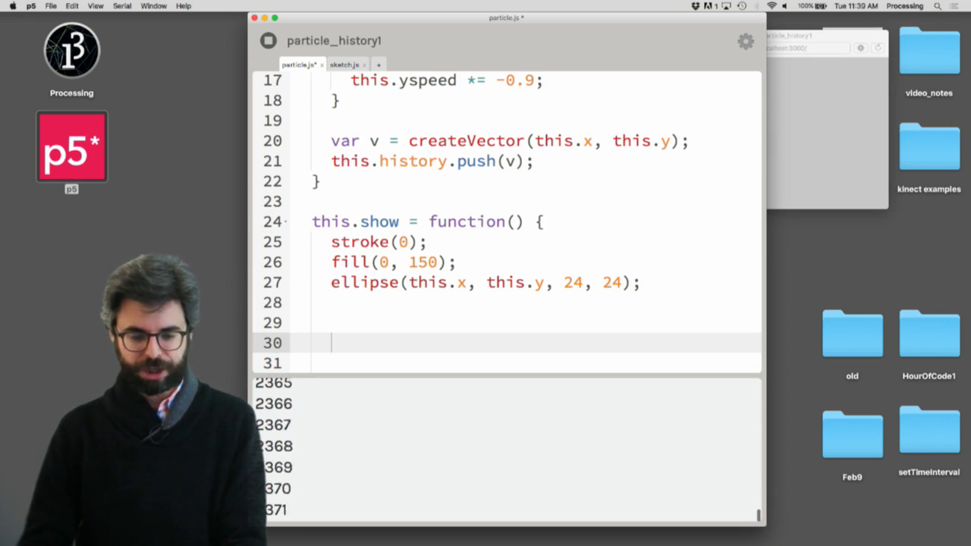
Write a for loop over this.history.length in show() with an ellipse call inside.
text(for (var i = 0))
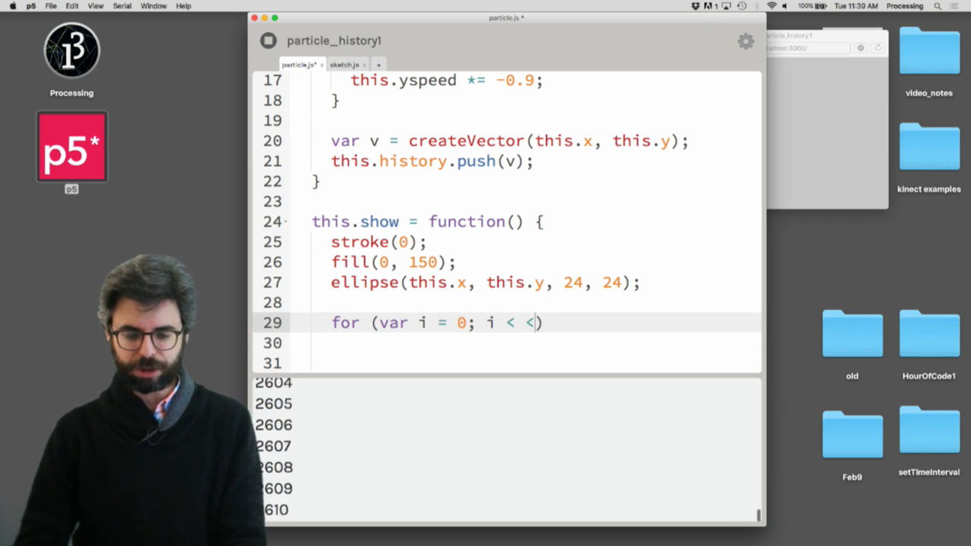
text(history.length)
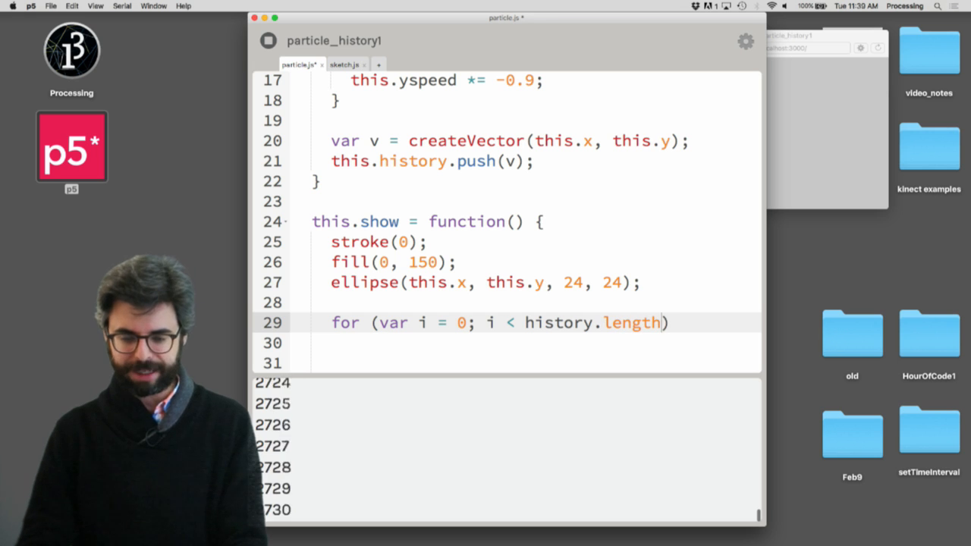
text(; i++) {)
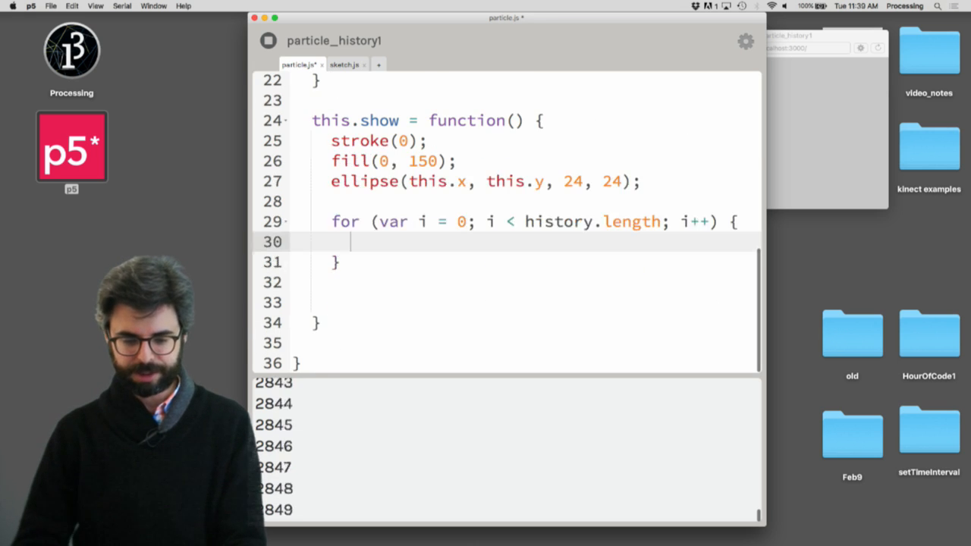
text(ellipse())
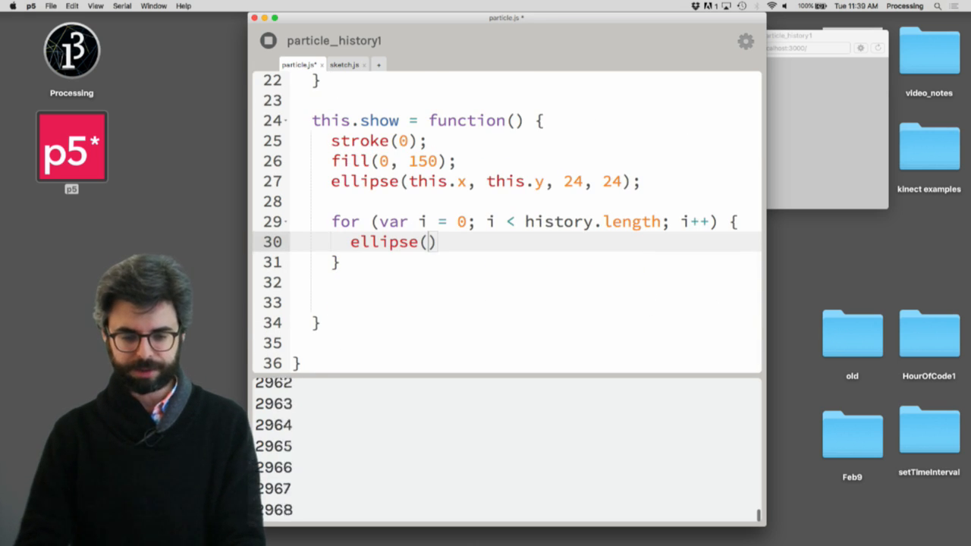
text(histo)
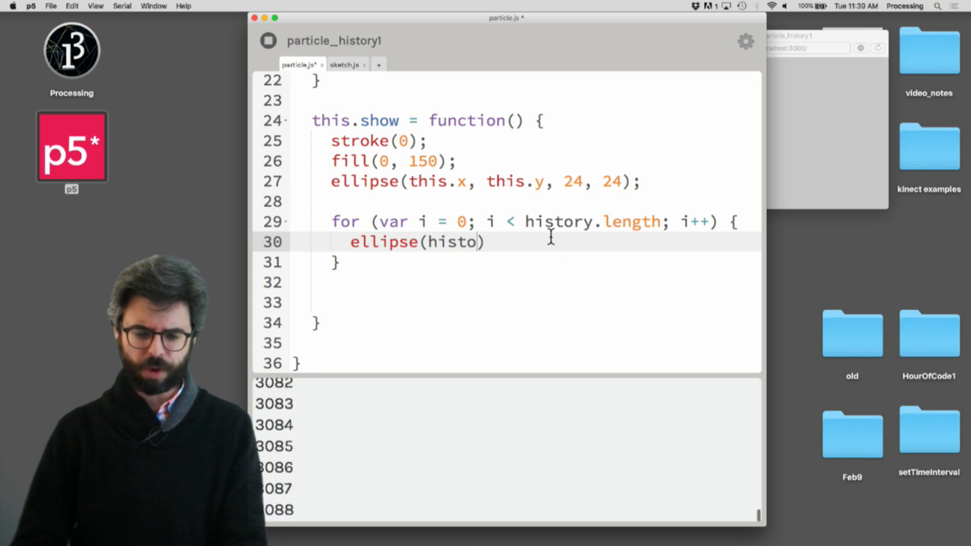
text(this.)
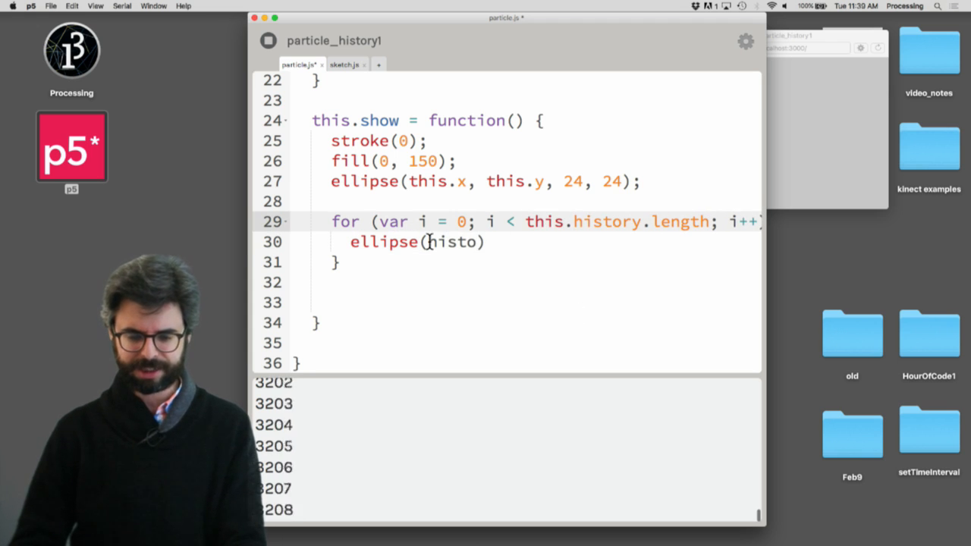
text(this.)
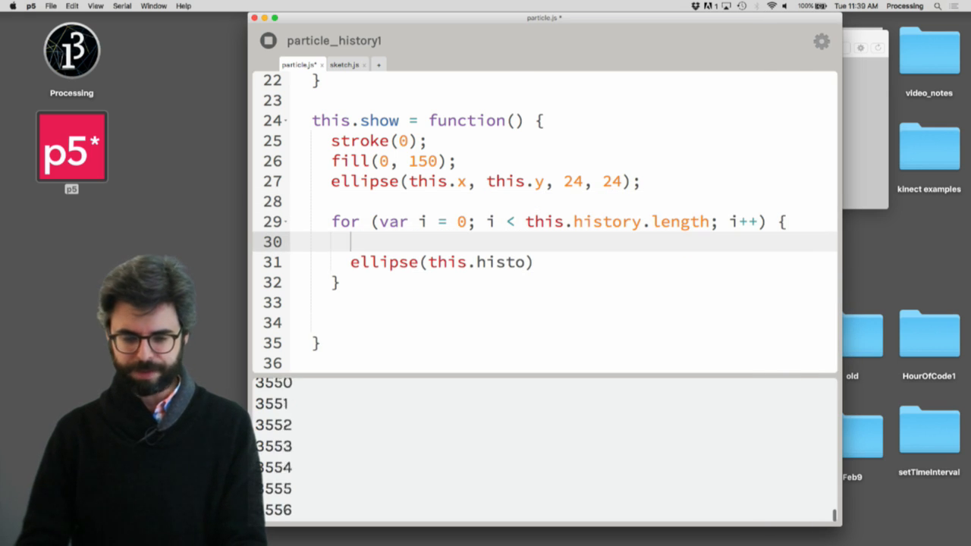
Set var pos = this.history[i], draw ellipse(pos.x, pos.y, 8, 8), and close the preview.
text(var pos =)
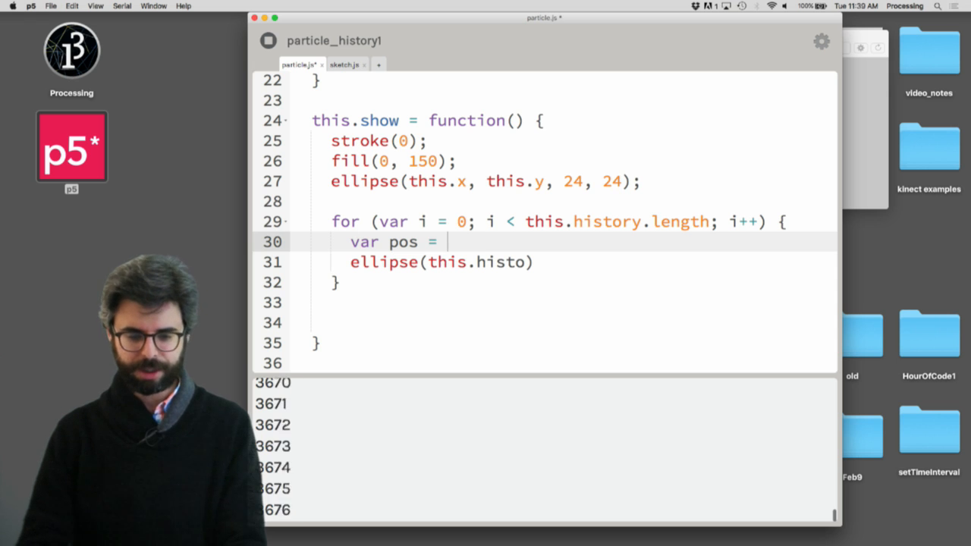
text(this.history)
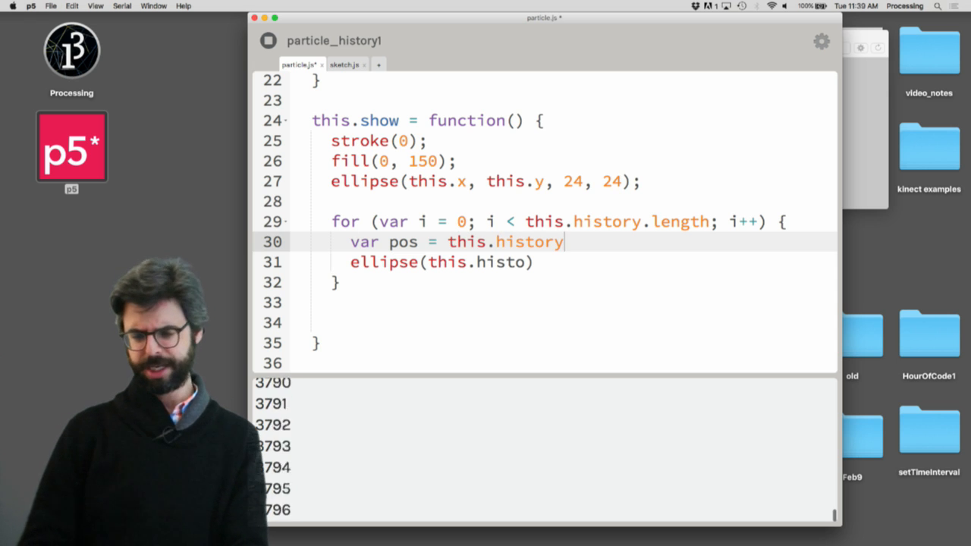
text([i];)
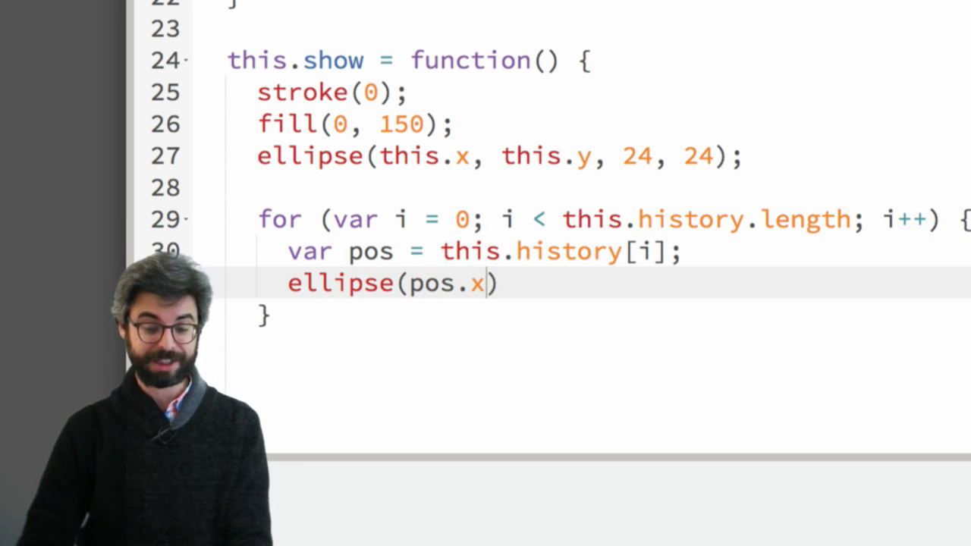
text(, pos.y,)
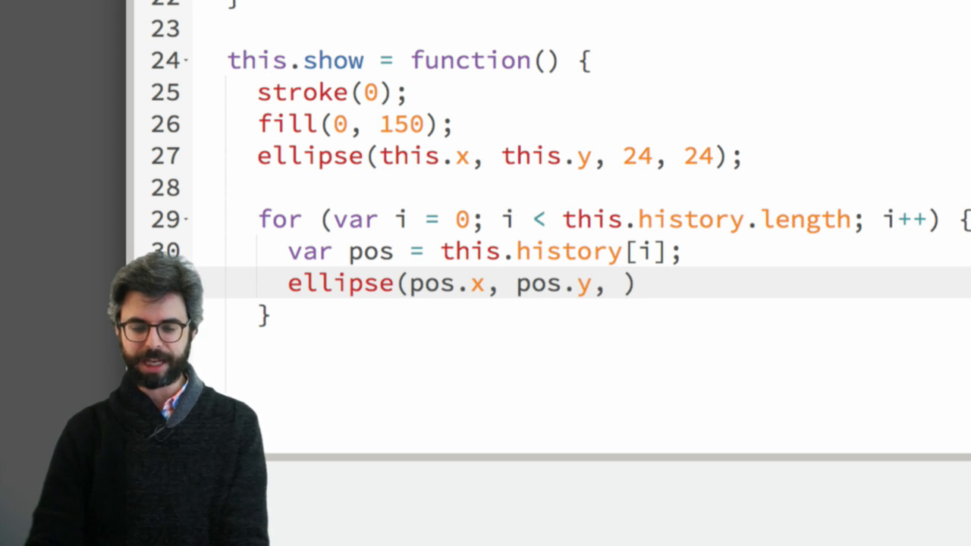
text(8, 8)))
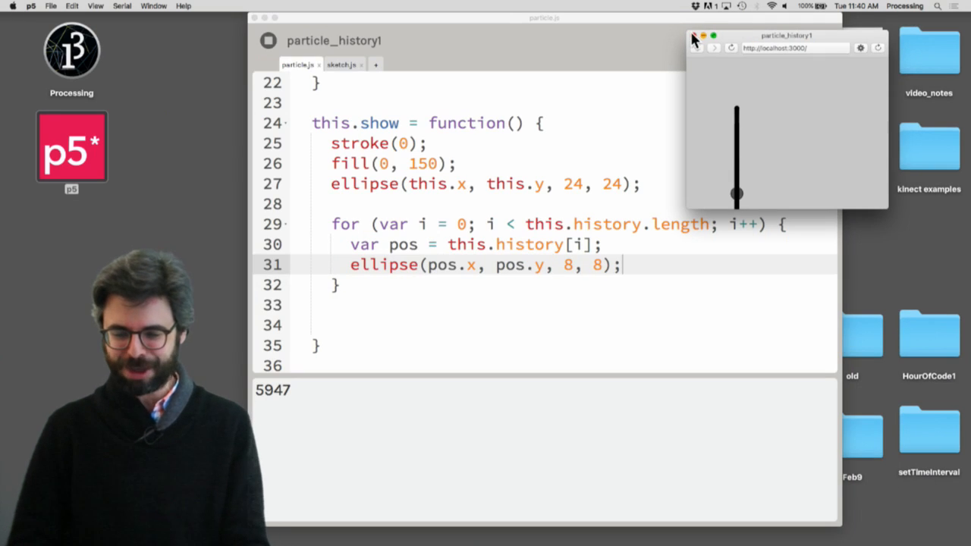
click(691, 36)
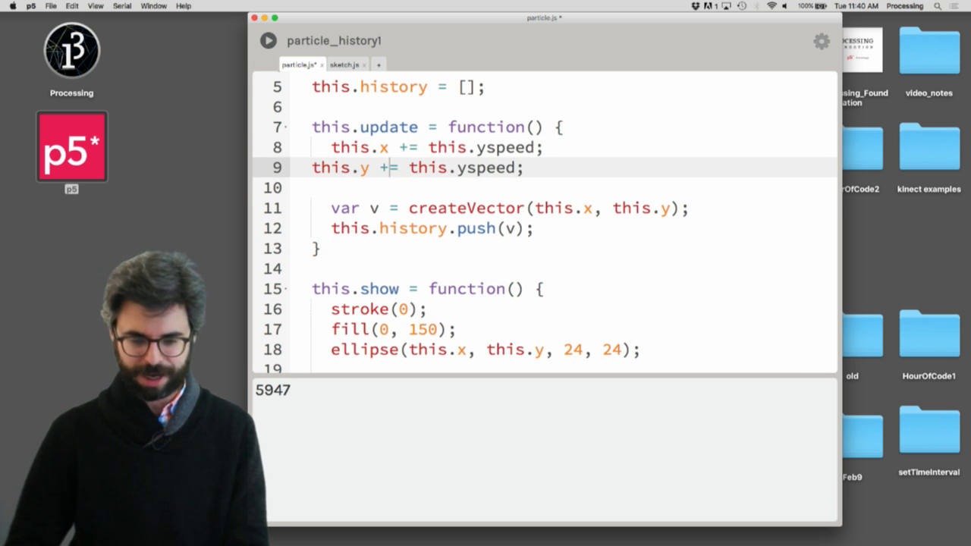
Change x and y updates to random(-5, 5) each and run the sketch.
text(rando)
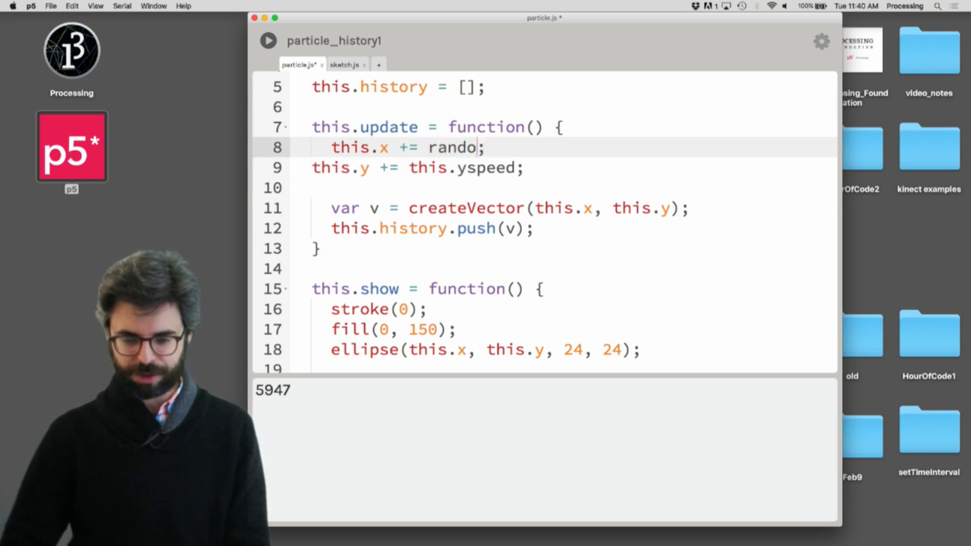
text(m(-5, 5)
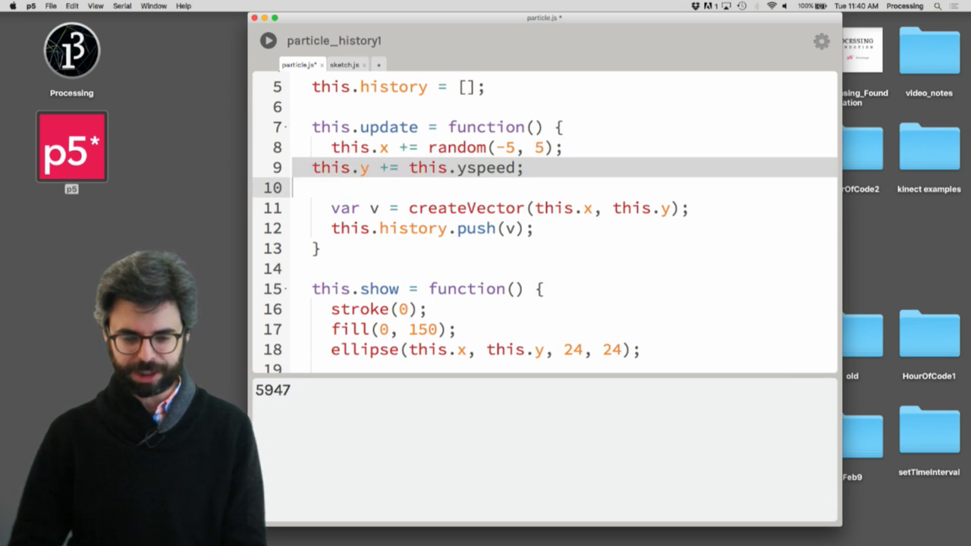
text(random(-5, 5))
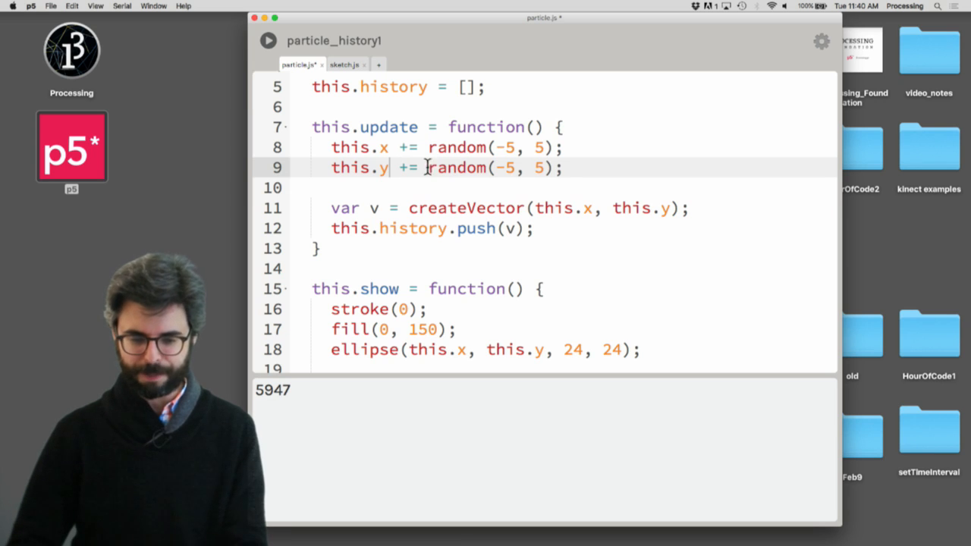
click(268, 40)
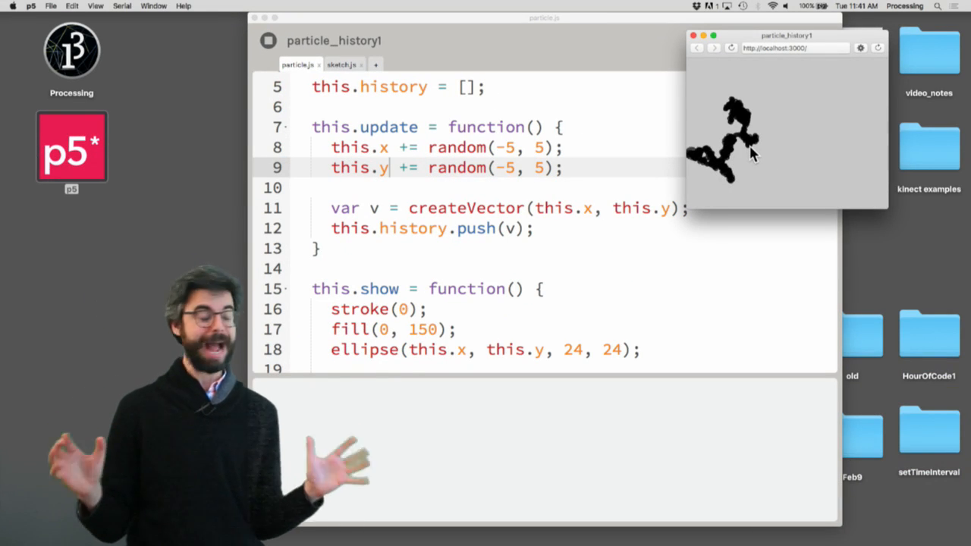
scroll(down, 3)
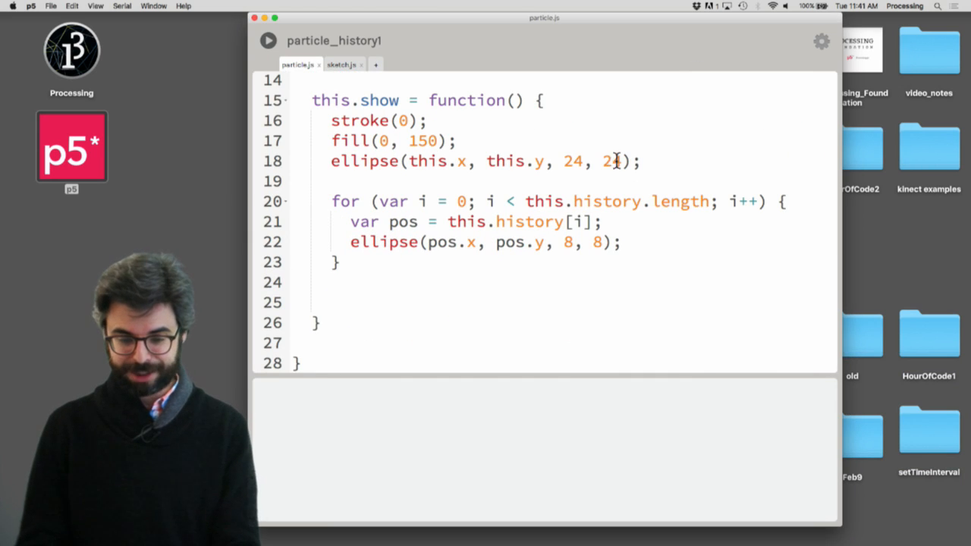
Add fill(random(255)); before the ellipse call inside the history loop.
text(fill(ran)
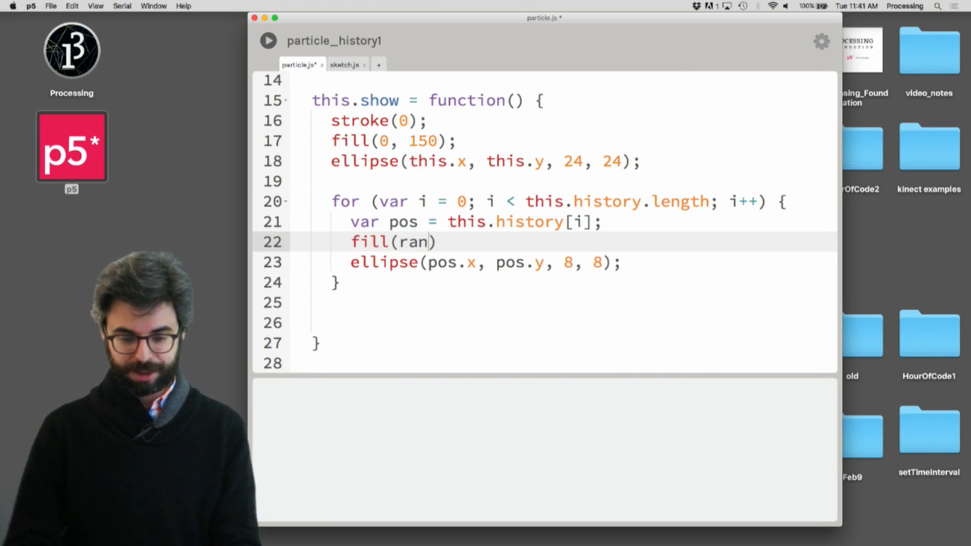
text(dom(255));)
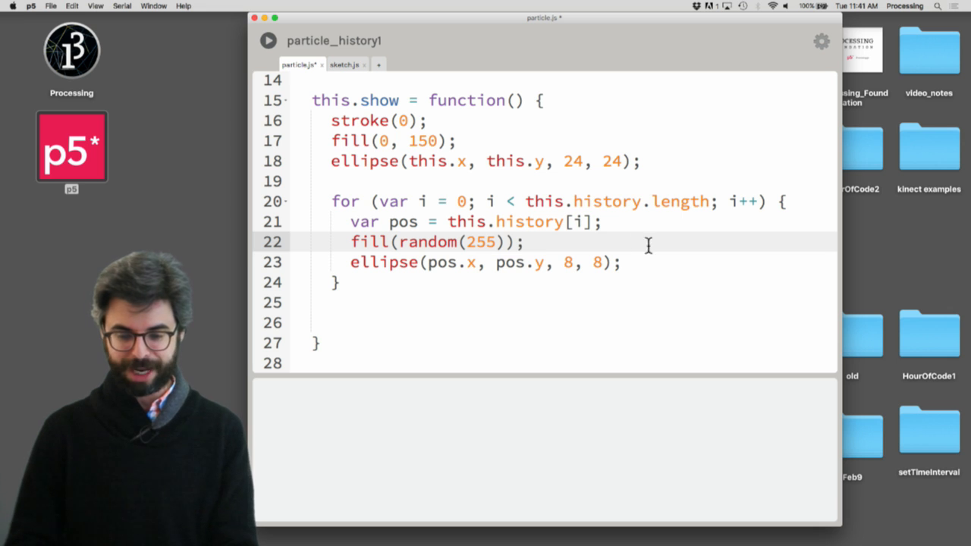
mouse_move(565, 247)
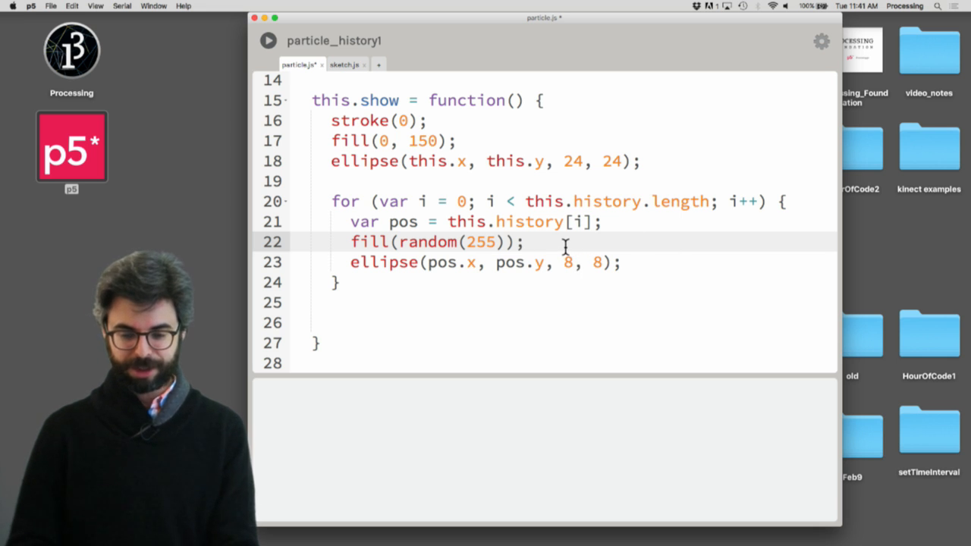
click(267, 41)
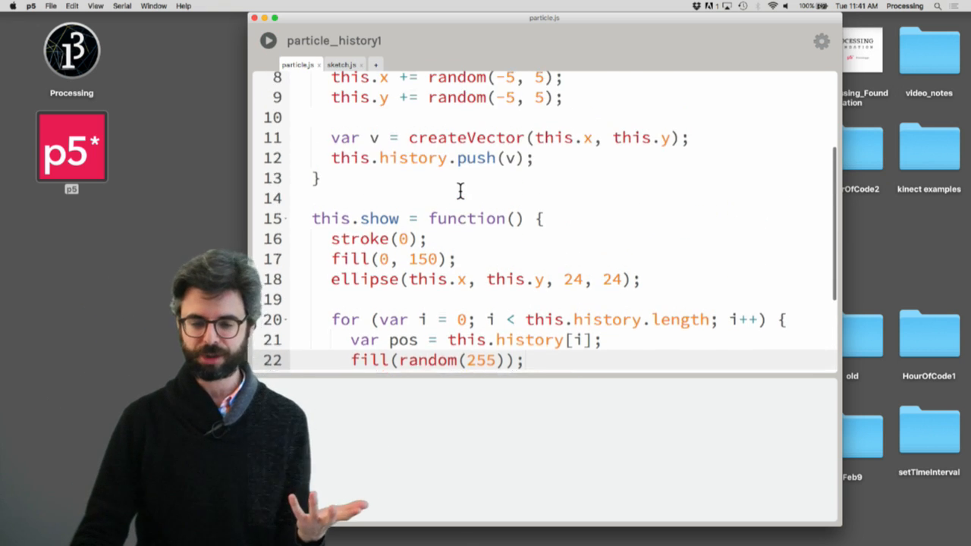
Add if (this.history.length > 25) that removes the oldest point with this.history.splice(0, 1).
text(this.)
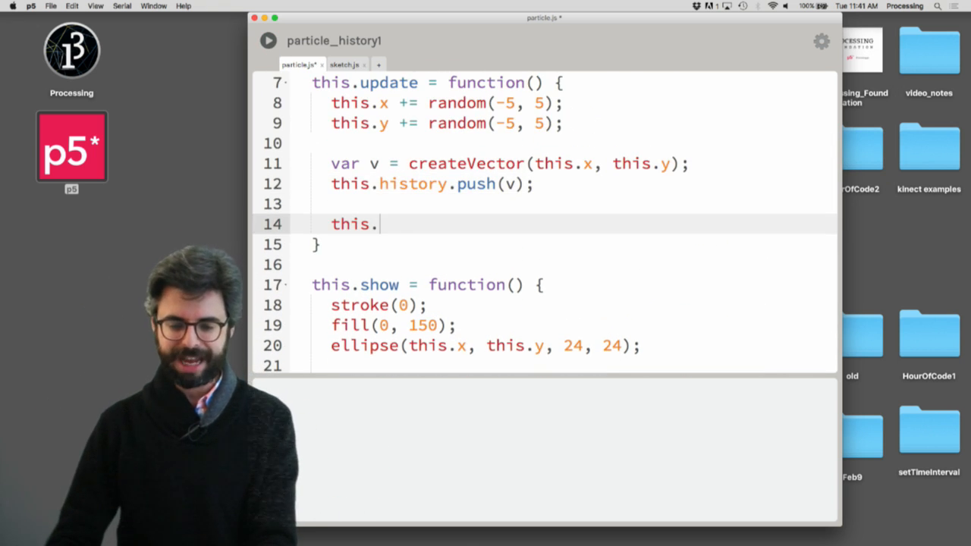
text(history.length >)
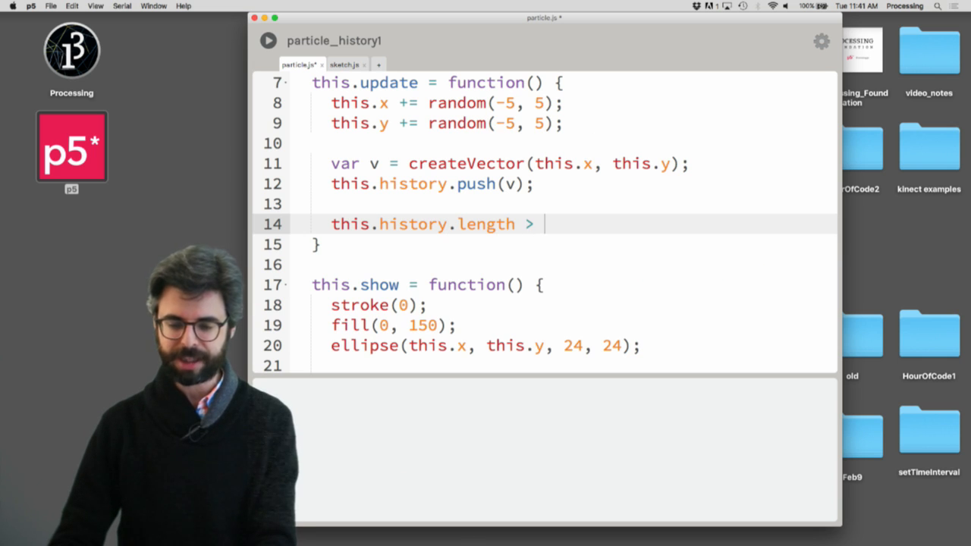
text(25))
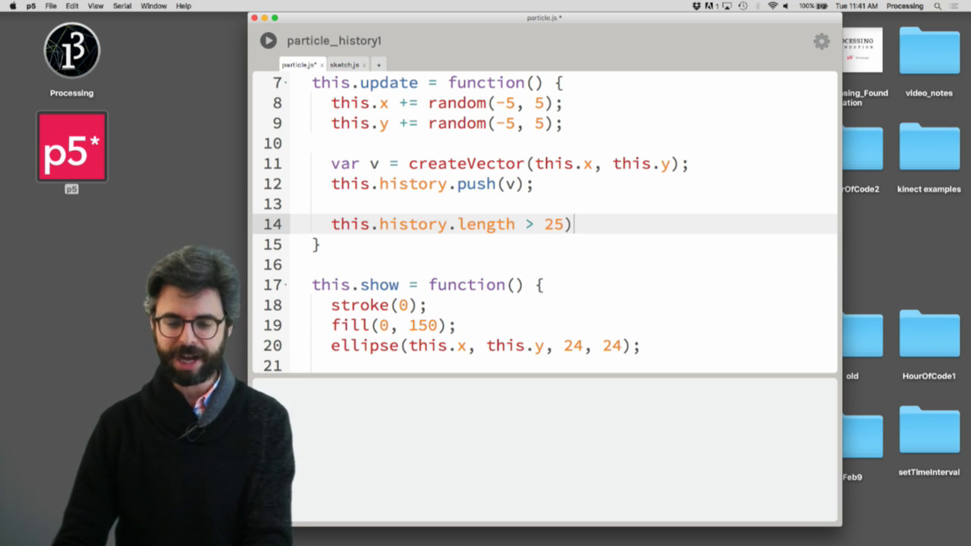
key(Backspace)
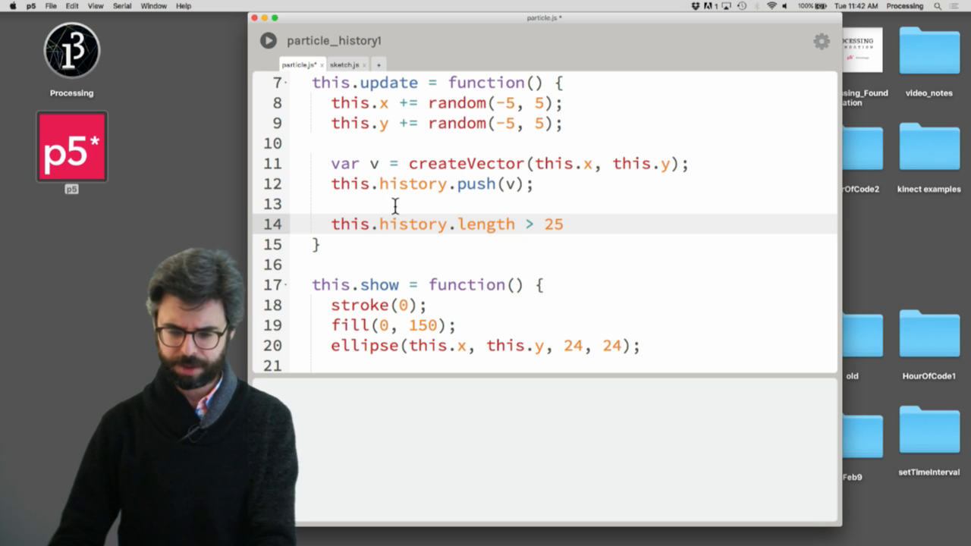
text(if ()
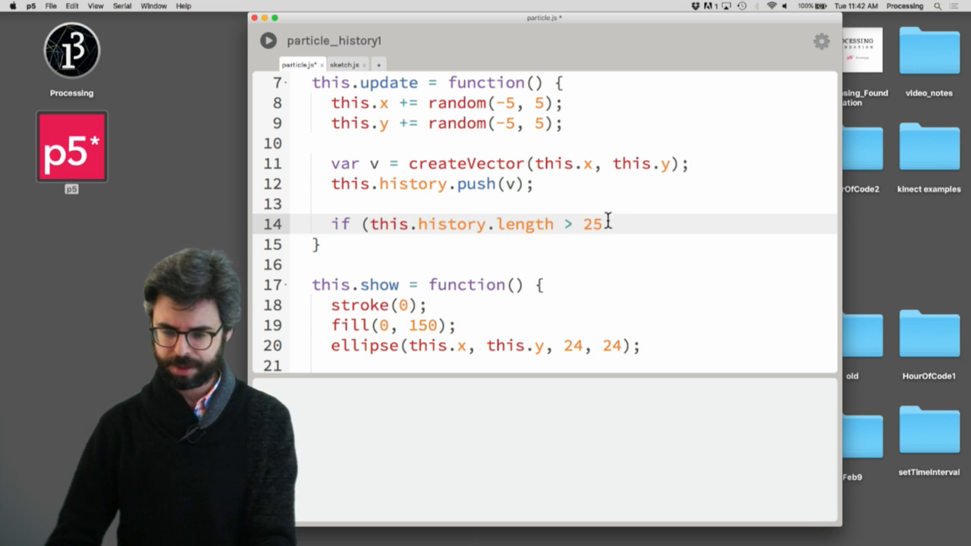
text() {)
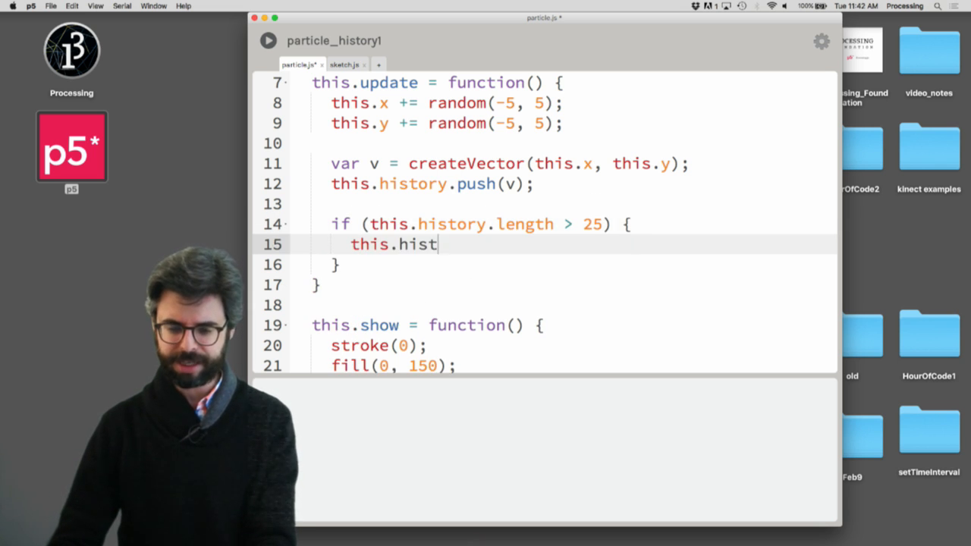
text(ory.splice())
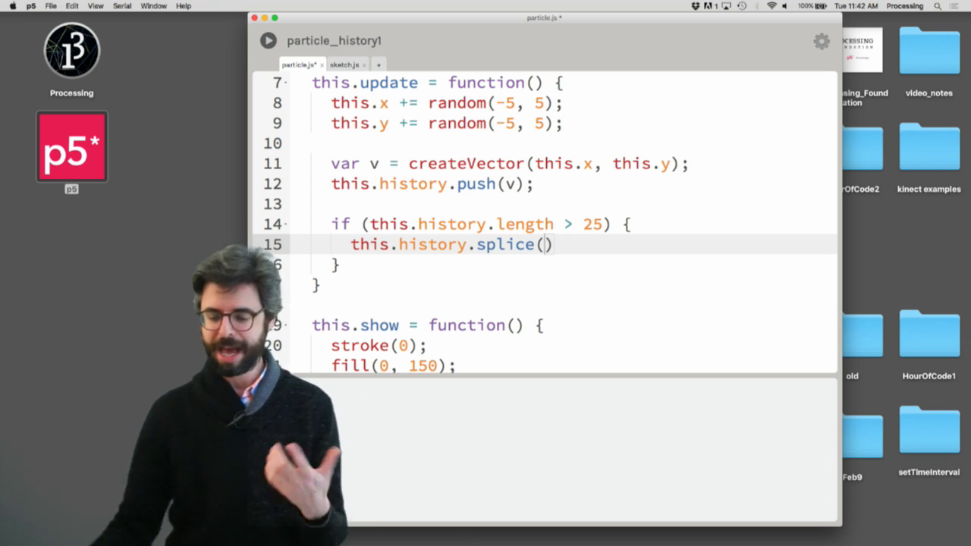
text(0)
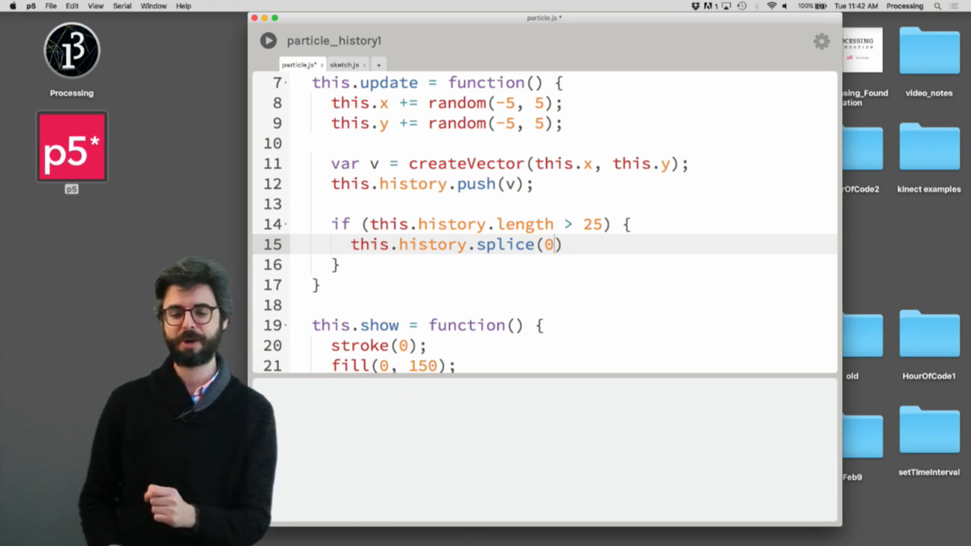
text(, 1)
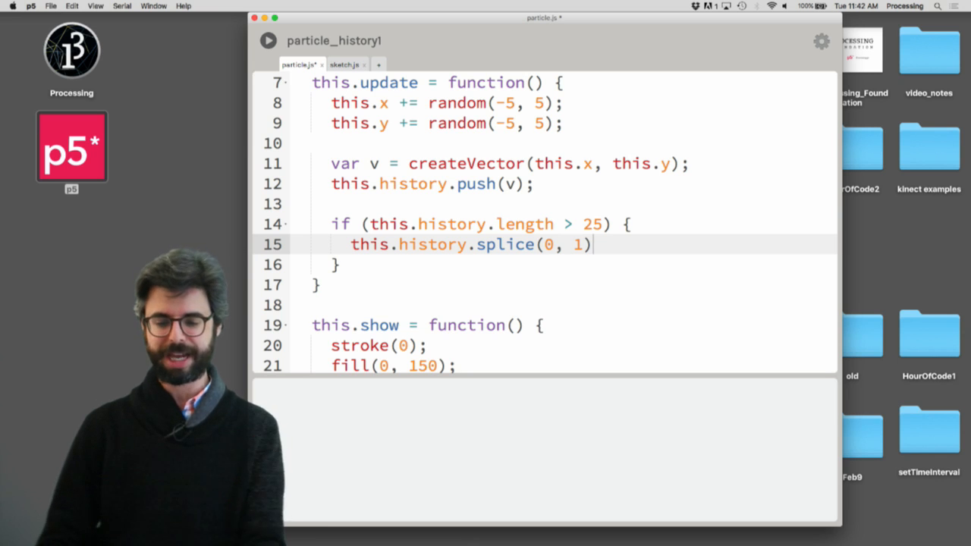
text(;)
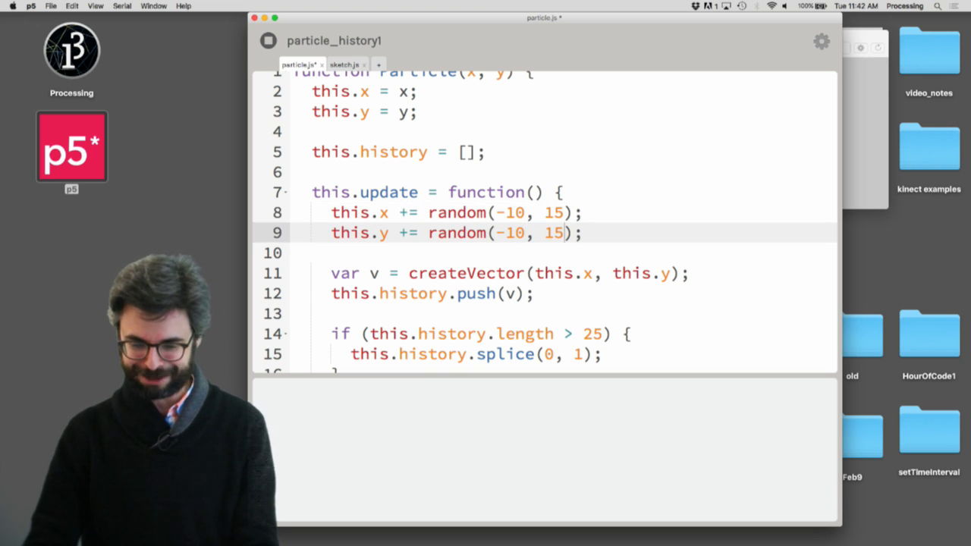
Scroll through particle.js to review the random() step ranges in update.
scroll(down, 3)
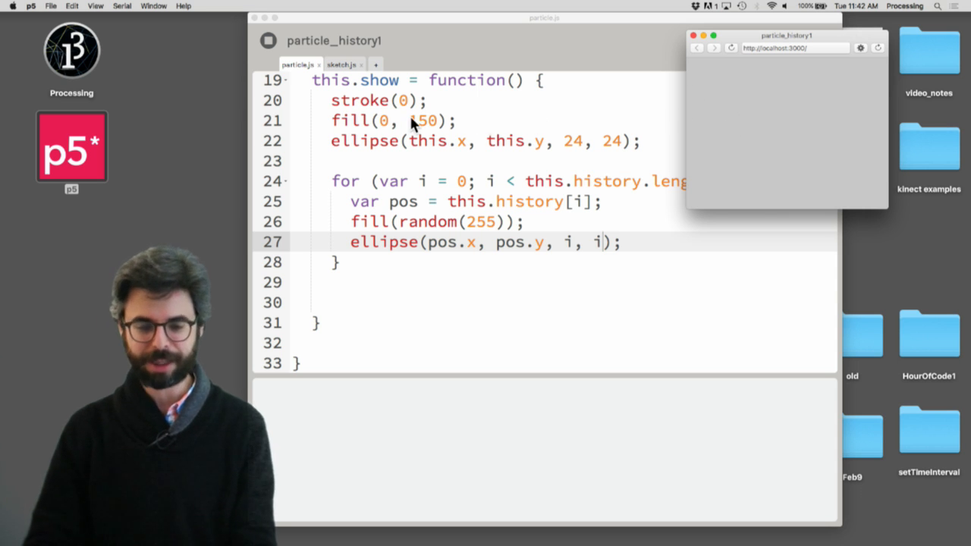
scroll(up, 3)
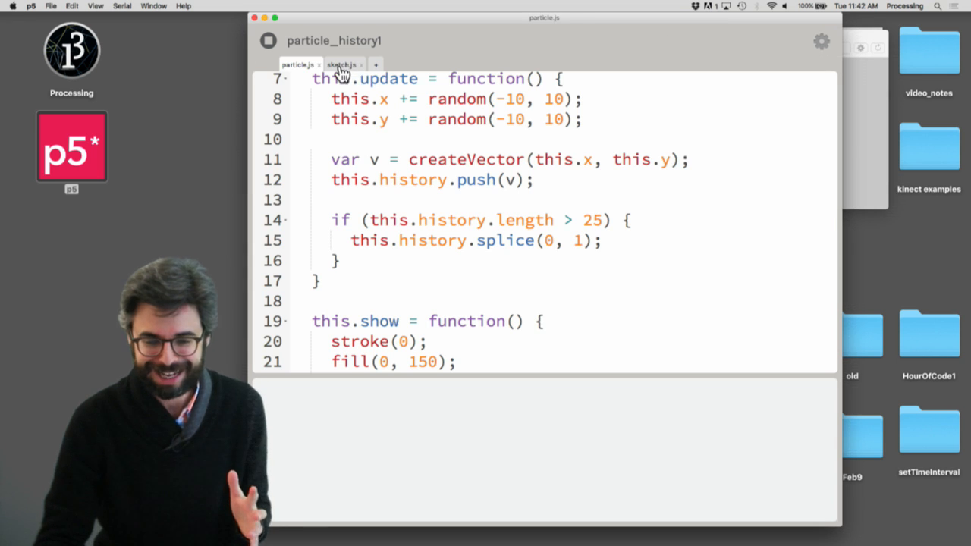
Set createCanvas to 600, 600 in sketch.js and widen the preview window.
click(341, 64)
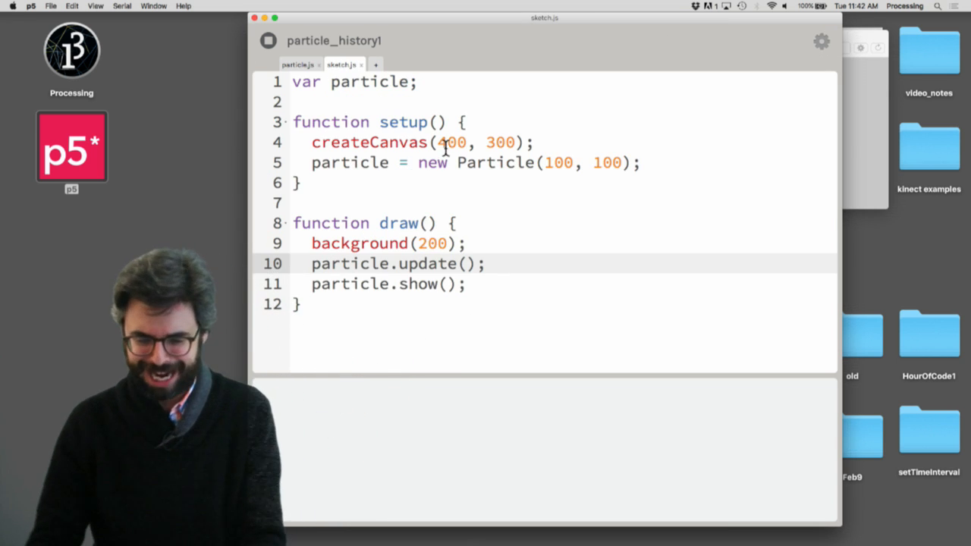
text(600)
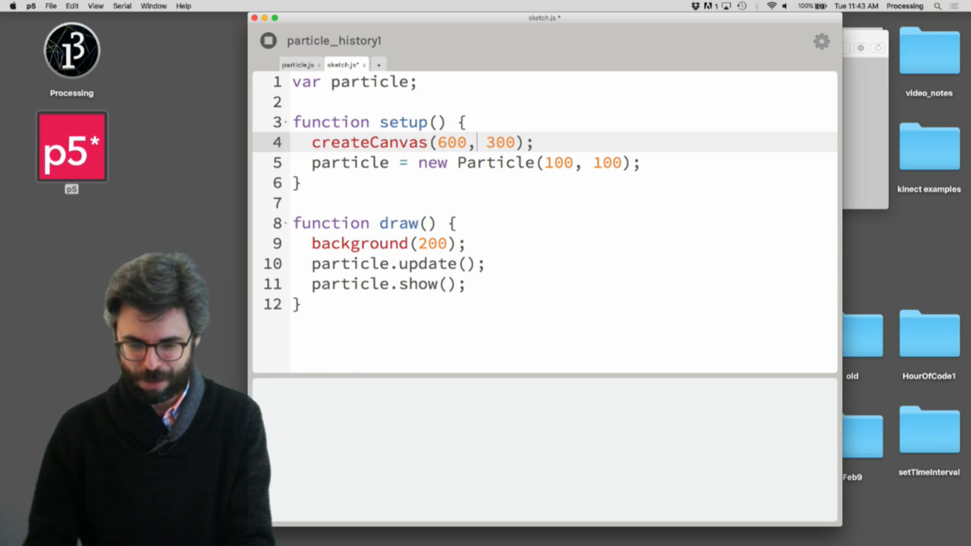
text(600)
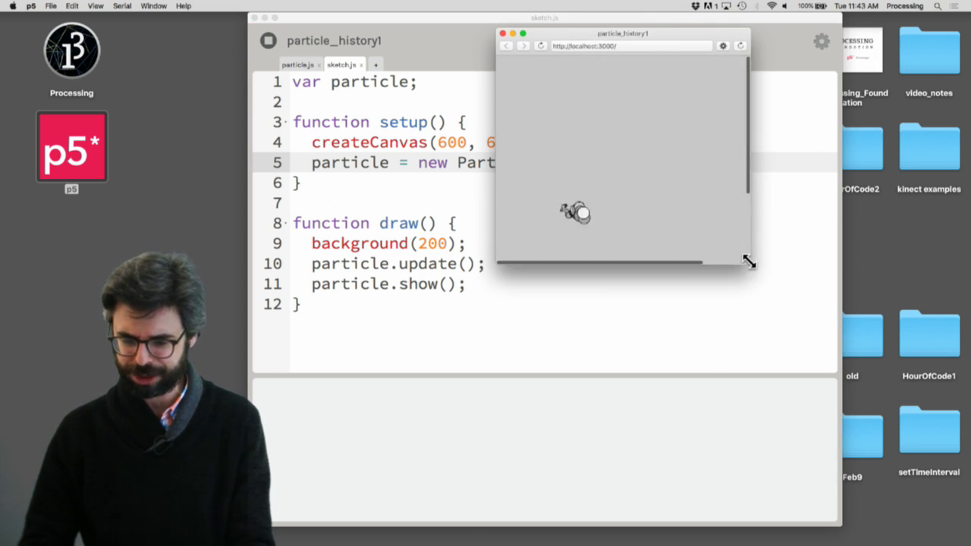
drag(622, 33, 789, 31)
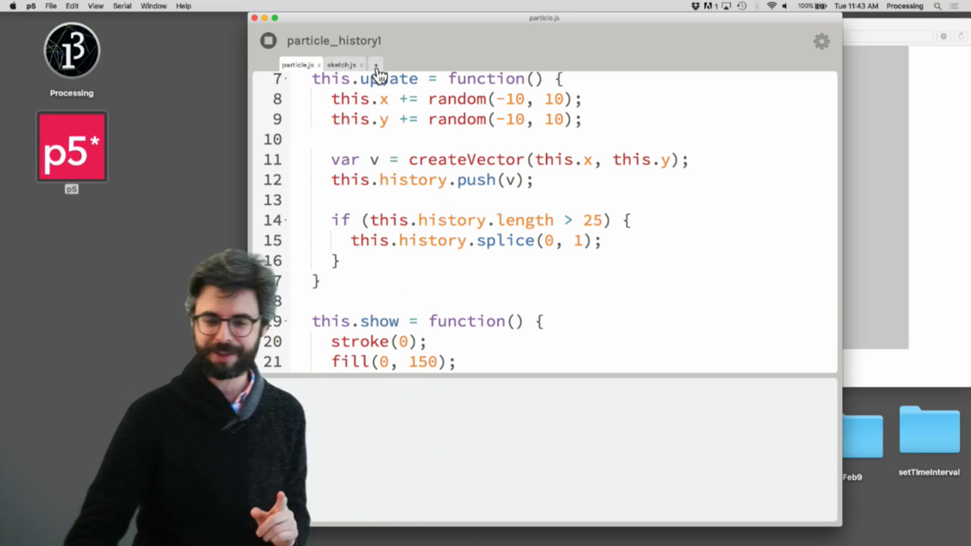
Declare particles = [] and loop over it in draw, calling update() and show() on each.
click(341, 65)
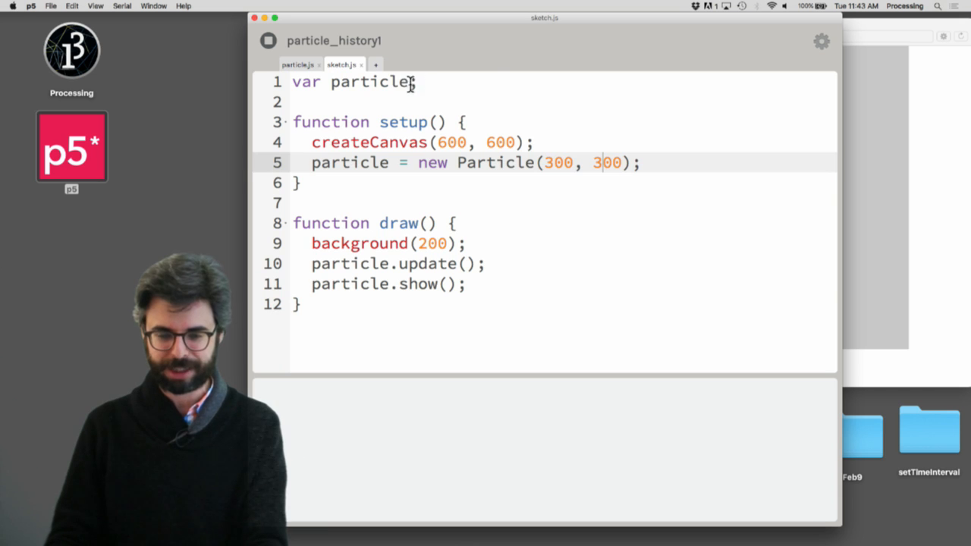
text(s = [];)
text(for (var )
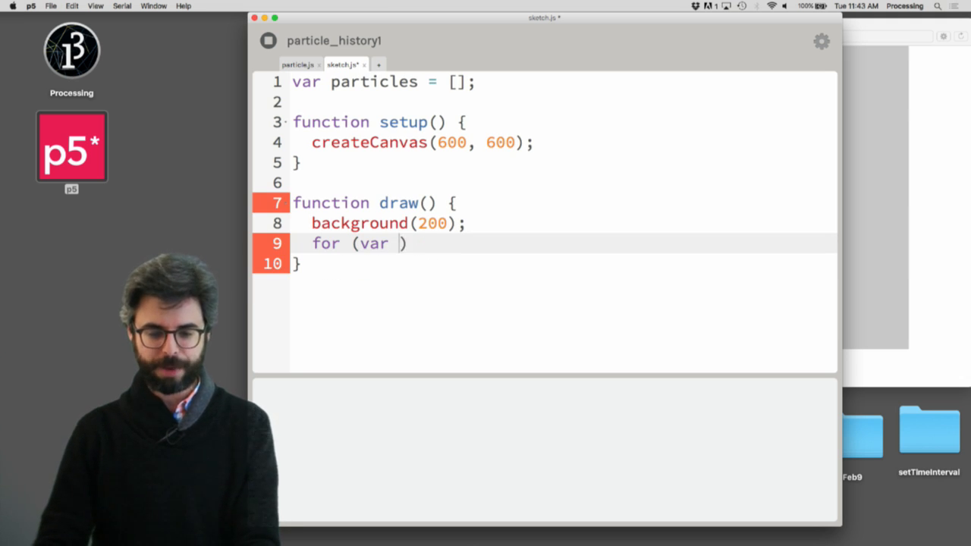
text(i = 0; i < particles.length; i++)
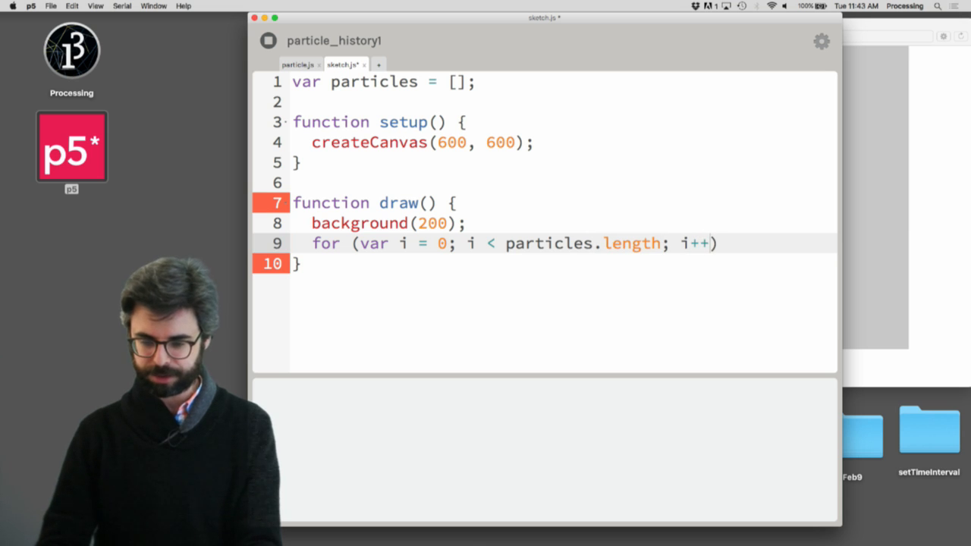
text({)
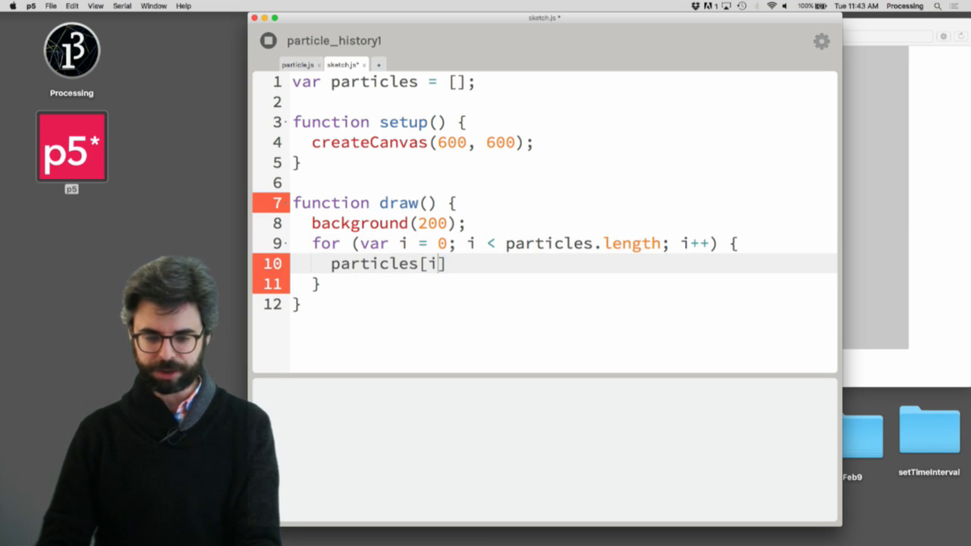
text(.udpate()
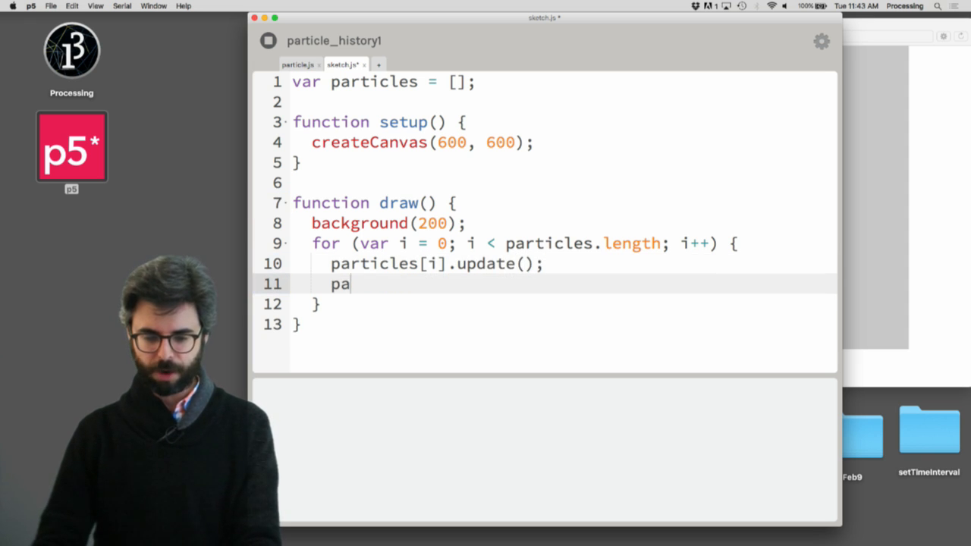
text(rticles[i].show())
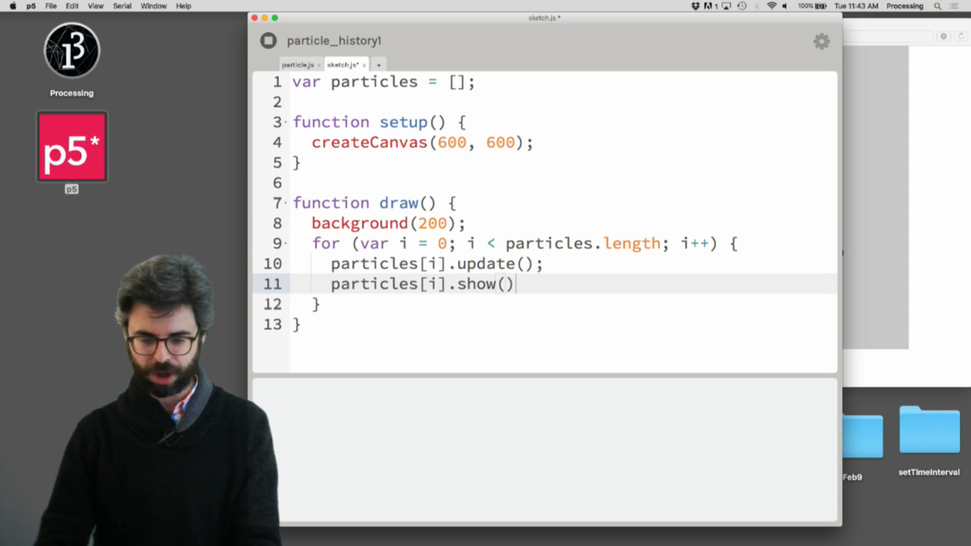
text(;)
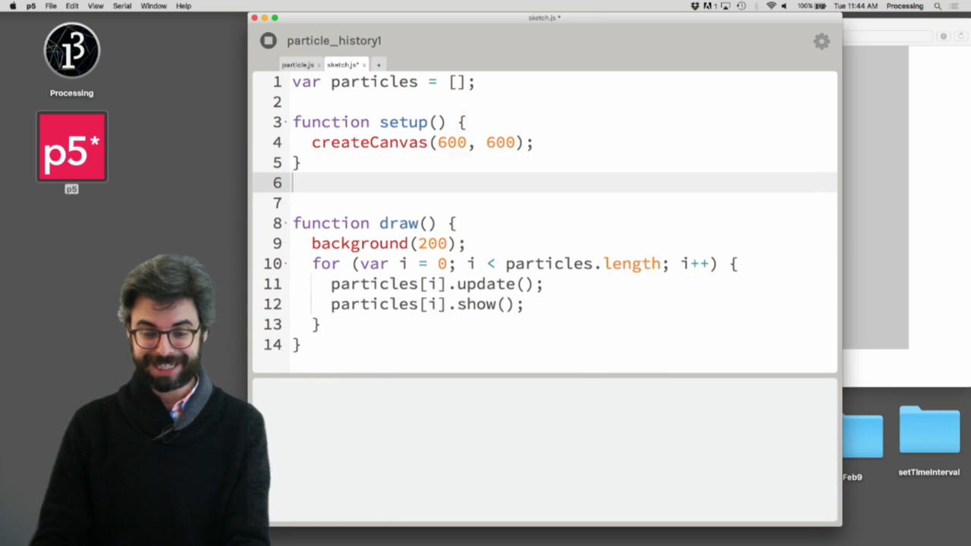
Add mousePressed() that pushes new Particle(mouseX, mouseY) into particles.
text(function mousePressed() {)
text(pa)
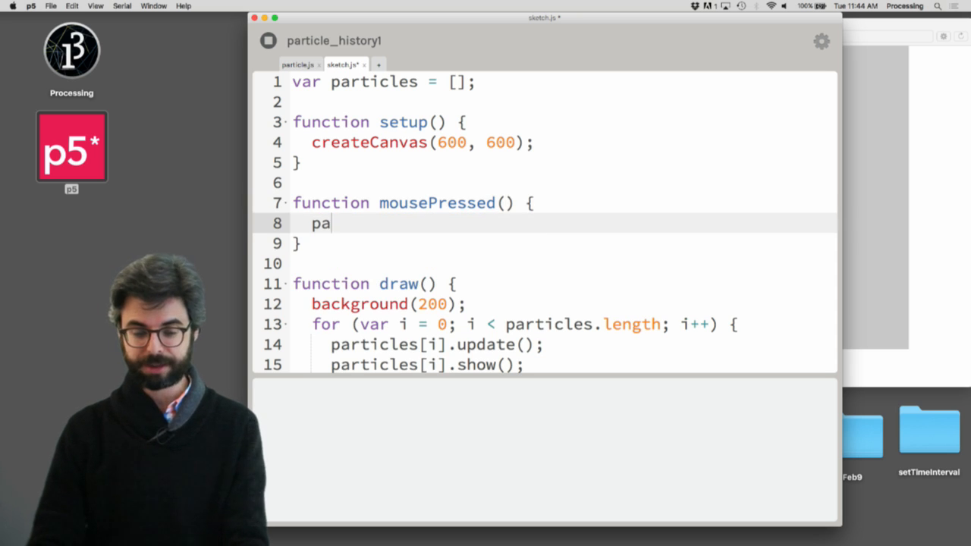
text(rticles.pus)
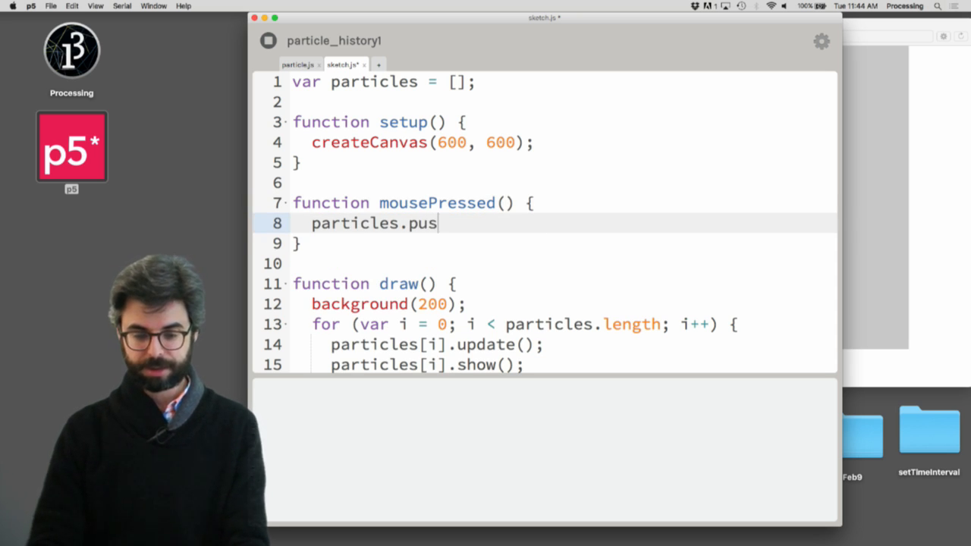
text(h)
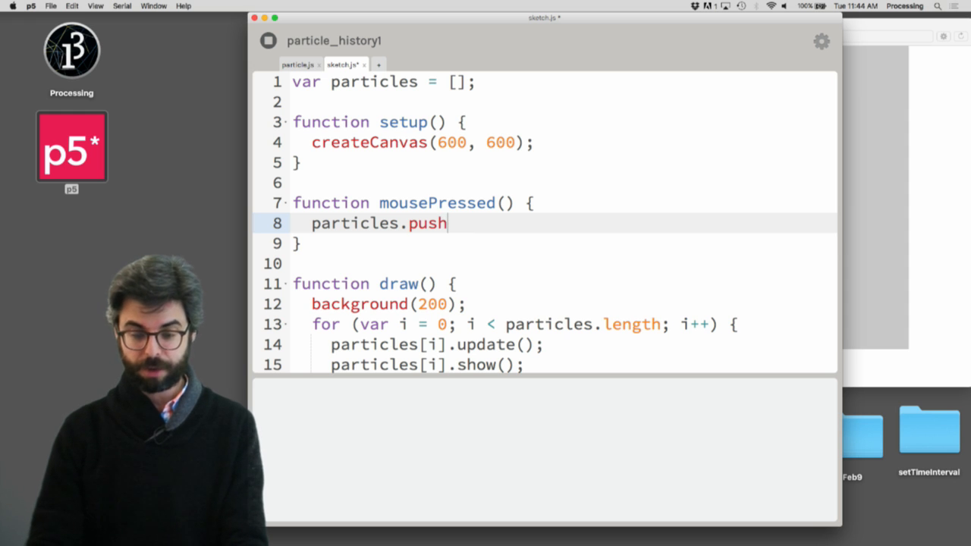
text())
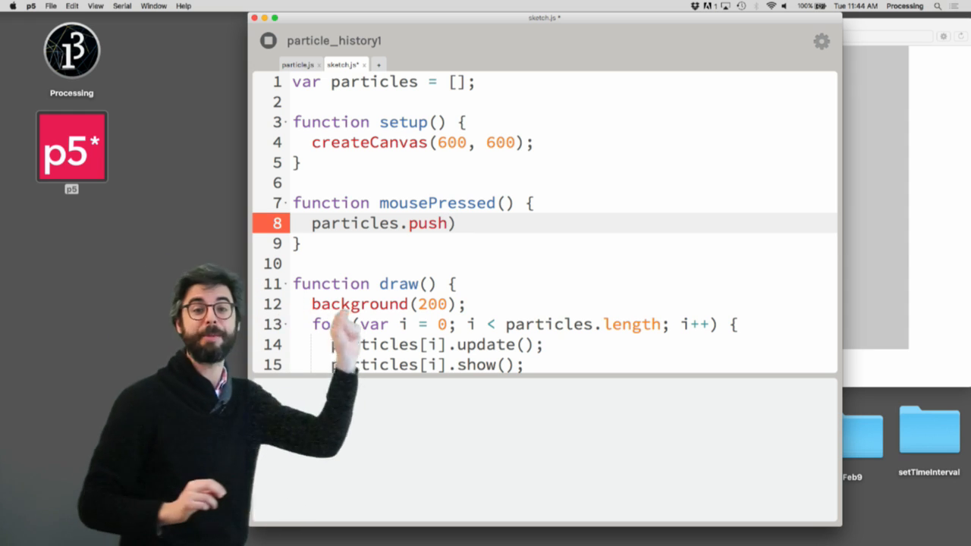
text(new)
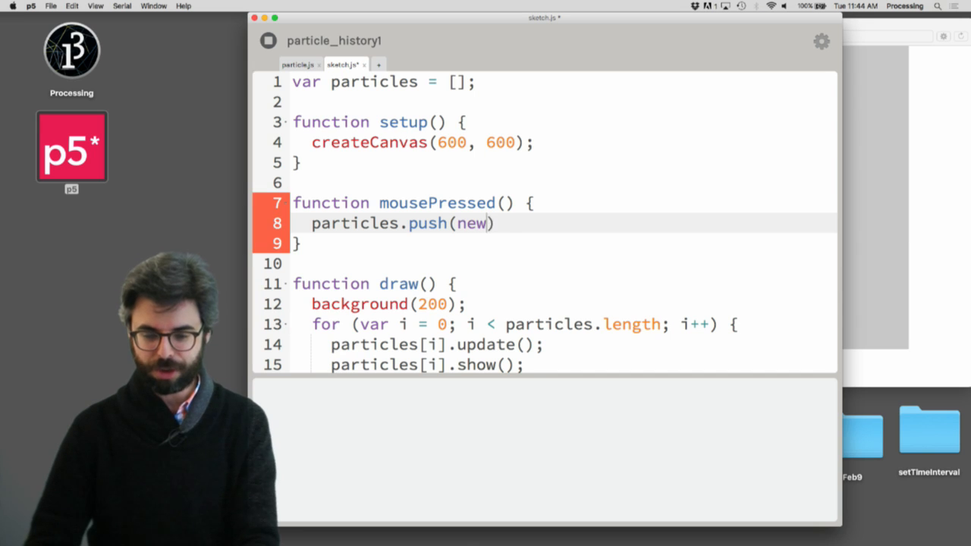
text(Particle)
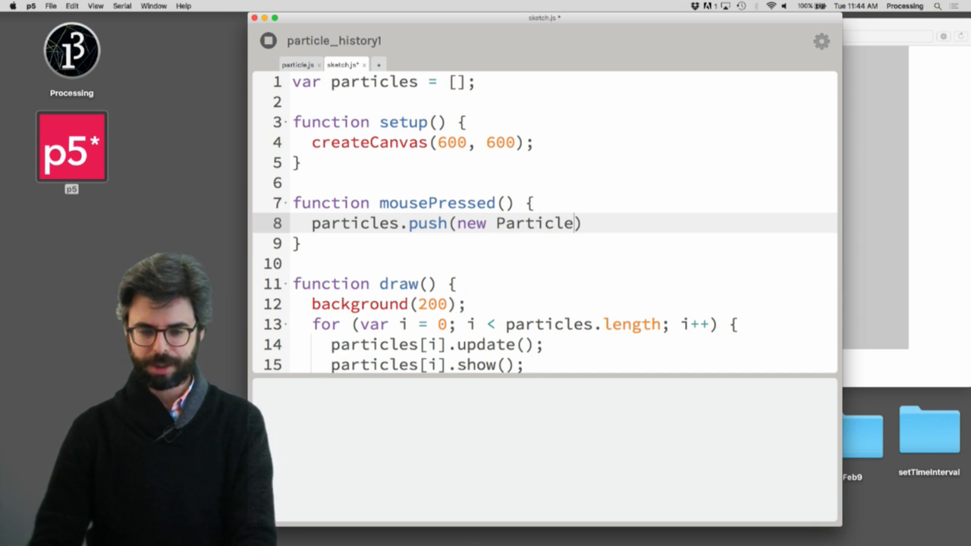
text(mouseX.)
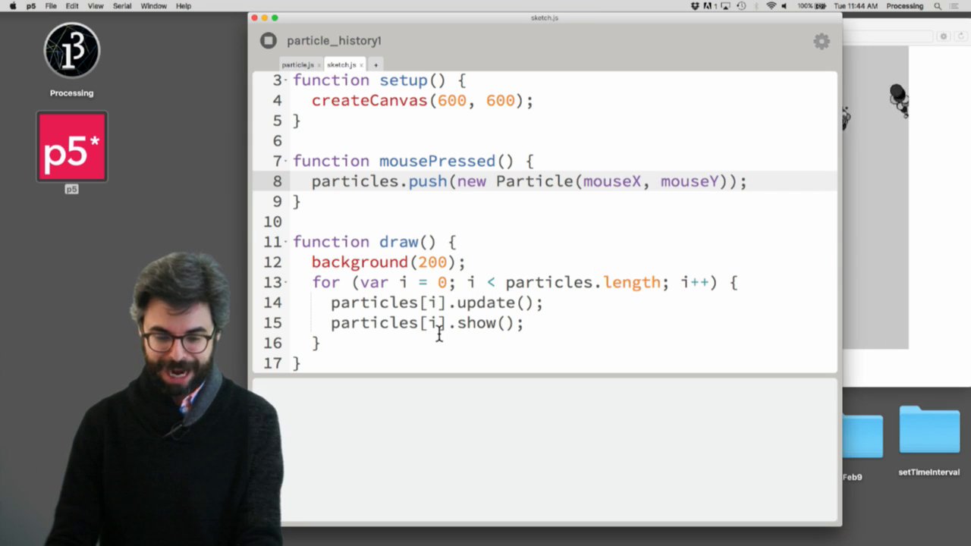
click(322, 342)
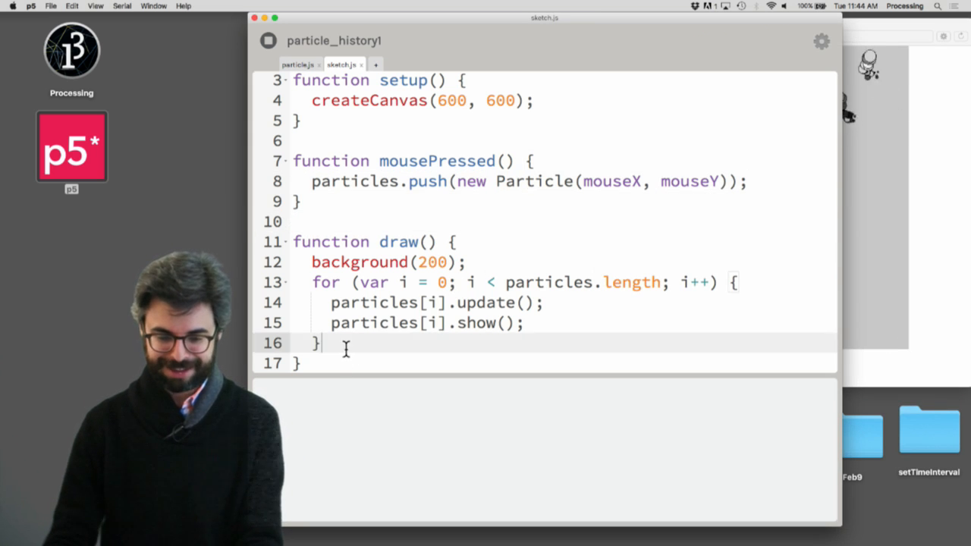
Comment out line(frameCount, 0, frameCount, height) at the end of draw.
text(line())
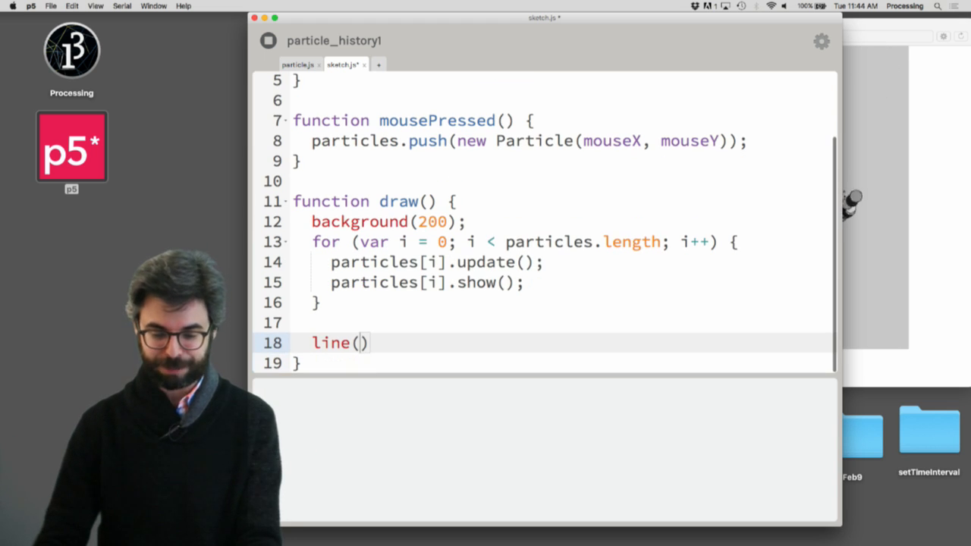
text(x)
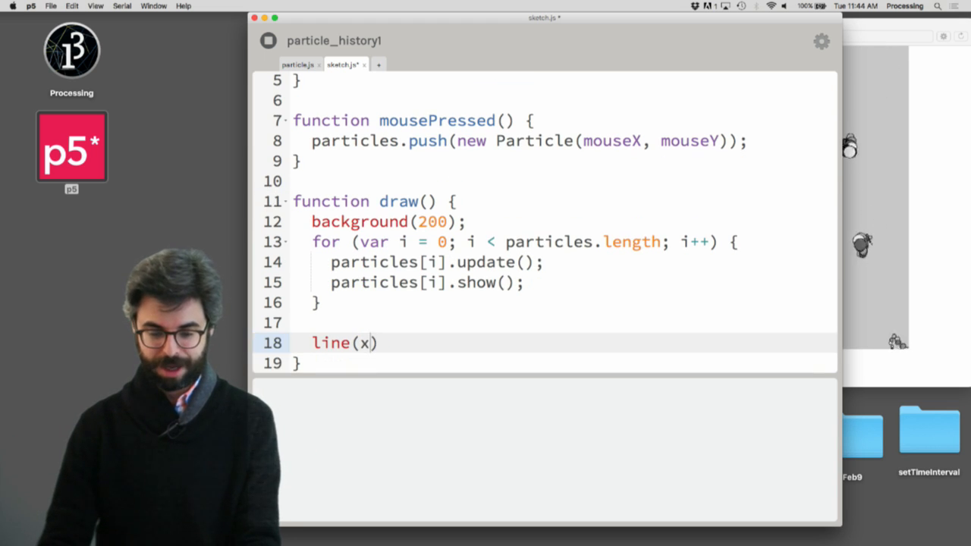
text(frameCount % width,)
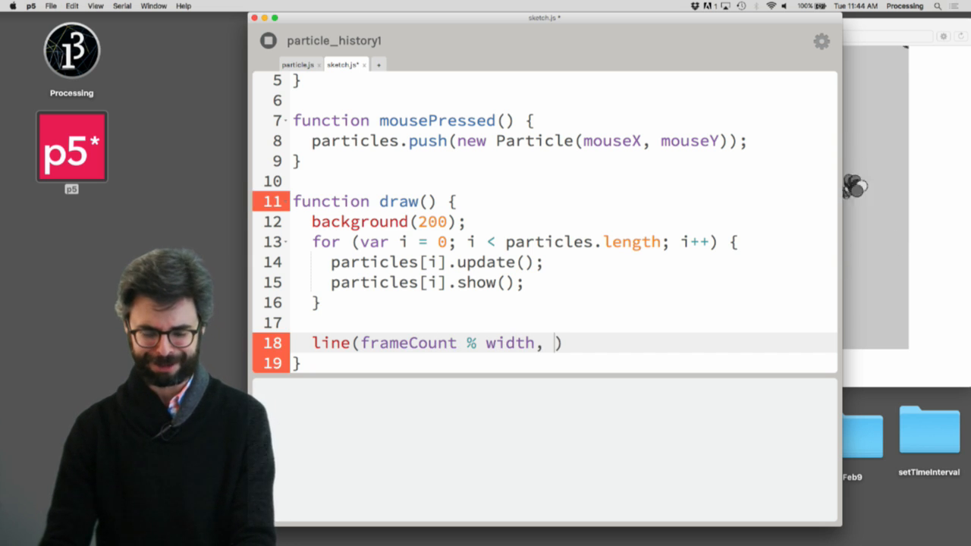
text(0, fra)
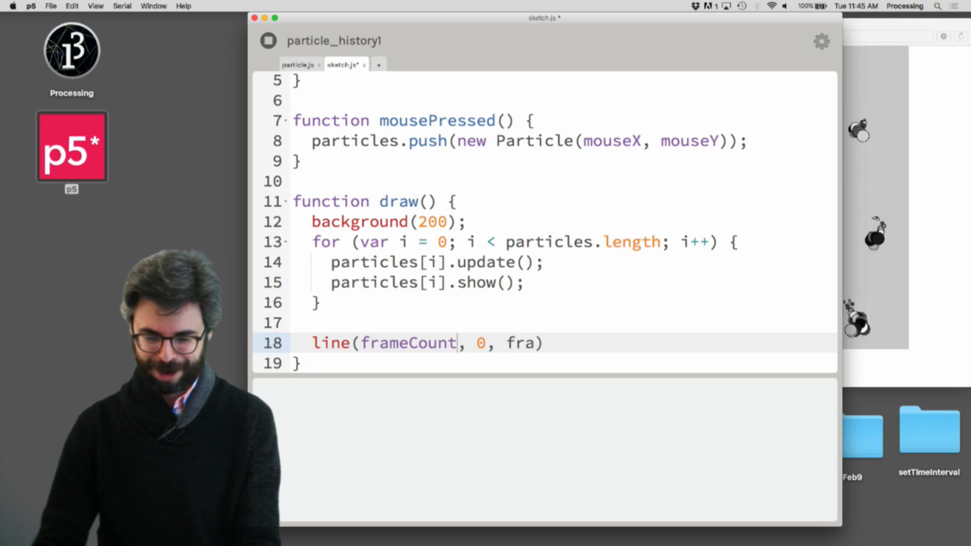
text(meCount, height)
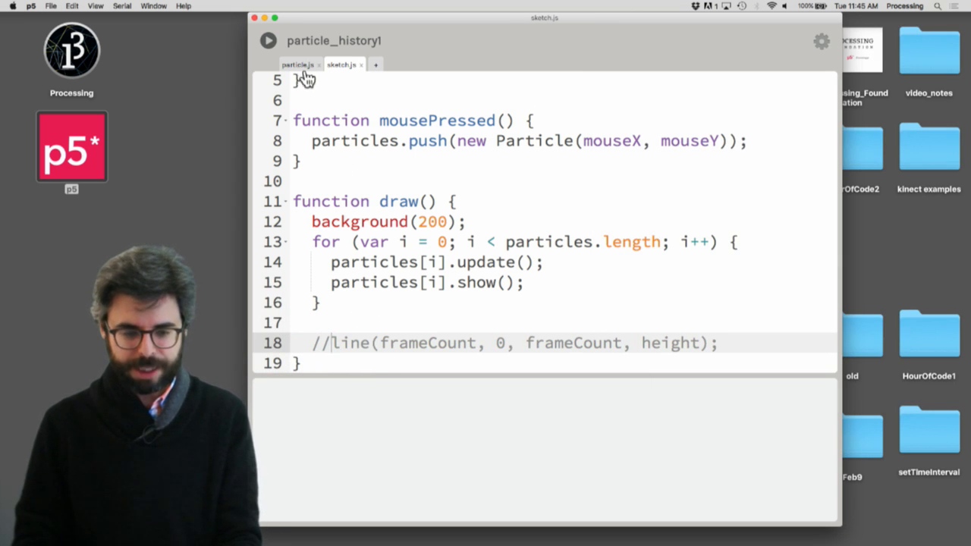
In particle.js, replace the history circles with beginShape(), vertex(pos.x, pos.y), endShape(), and save.
click(297, 65)
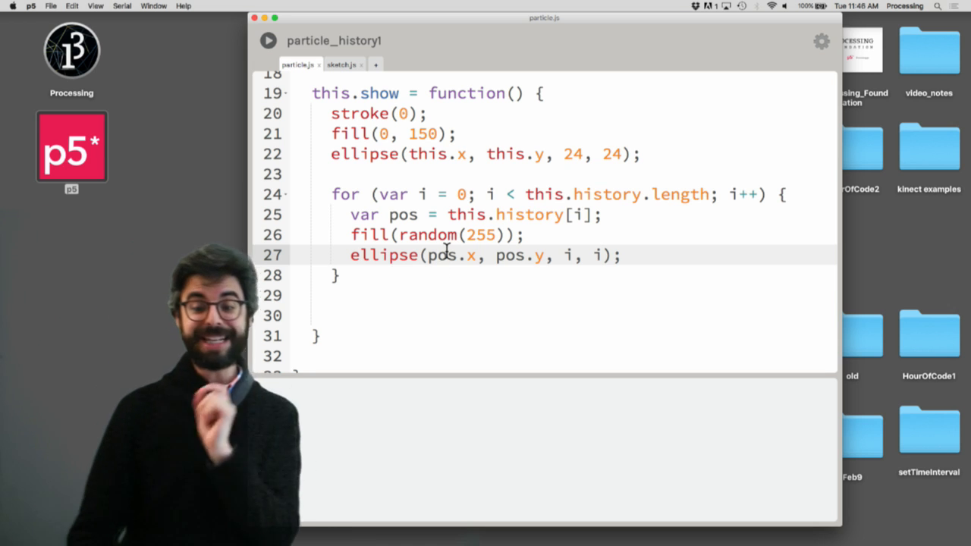
click(351, 236)
text(//)
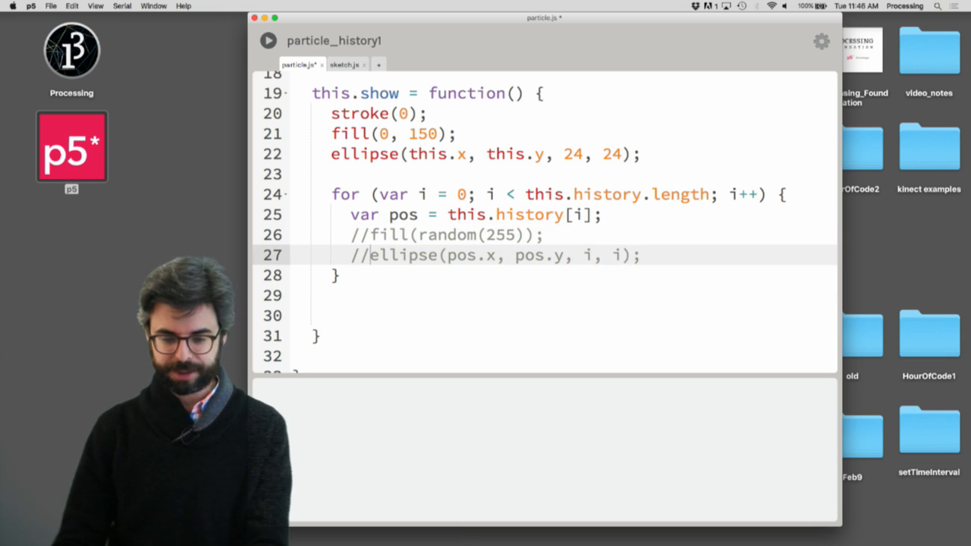
text(begin)
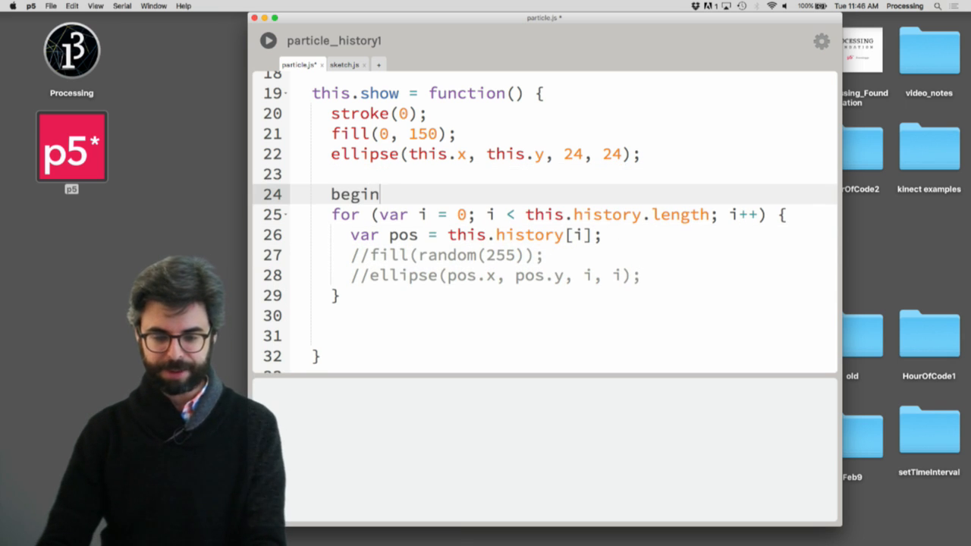
text(Shape();)
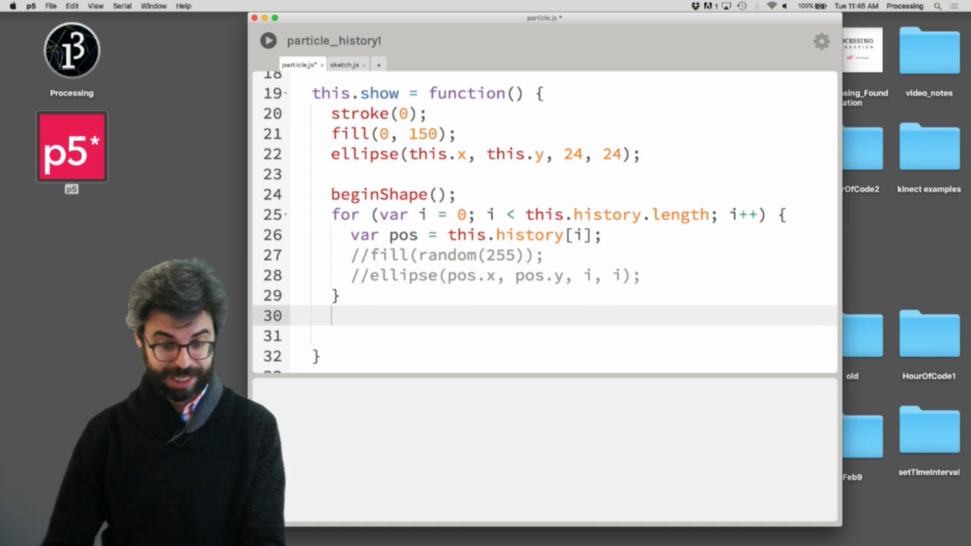
text(endShape();)
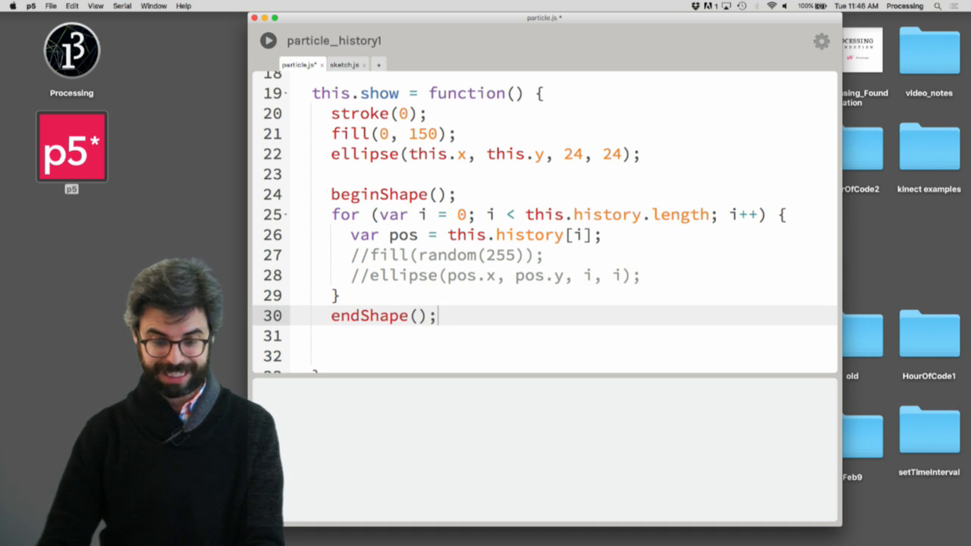
text(ve)
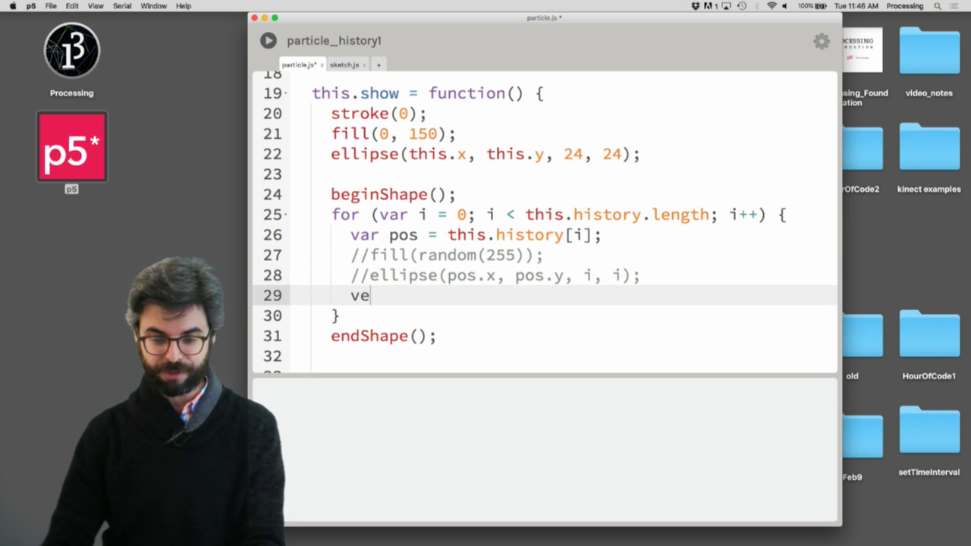
text(rtex(p)
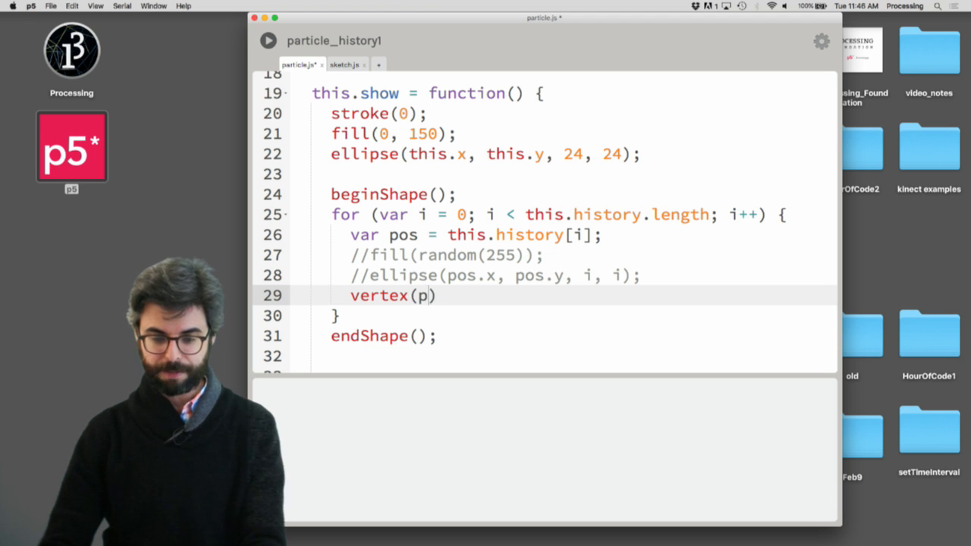
text(os.x, pos.y)
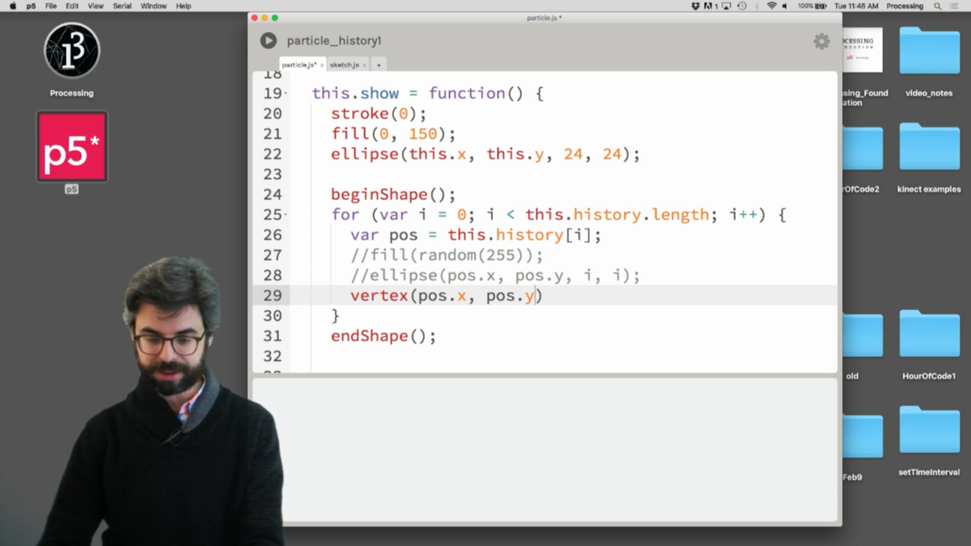
text(;)
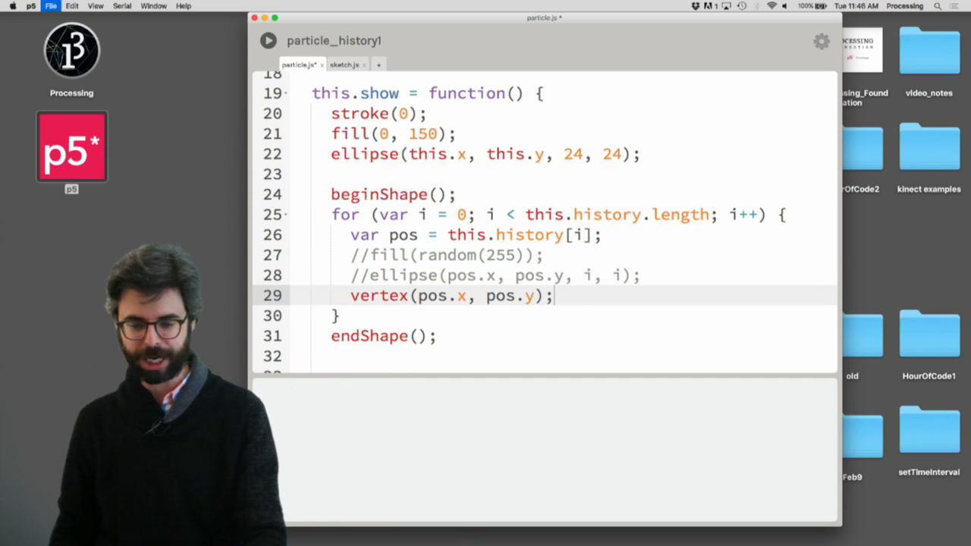
click(268, 40)
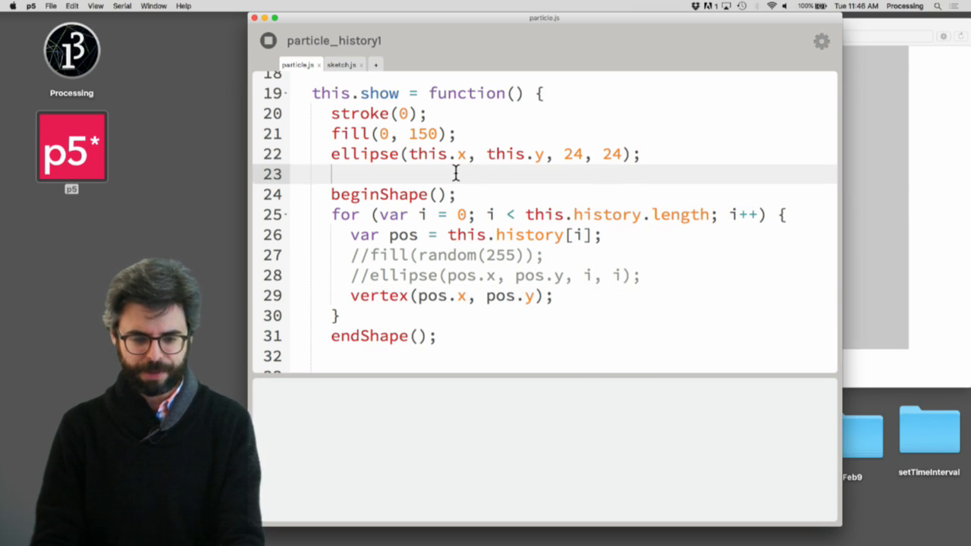
Add noFill() before beginShape() in the particle's show function.
text(noFill();)
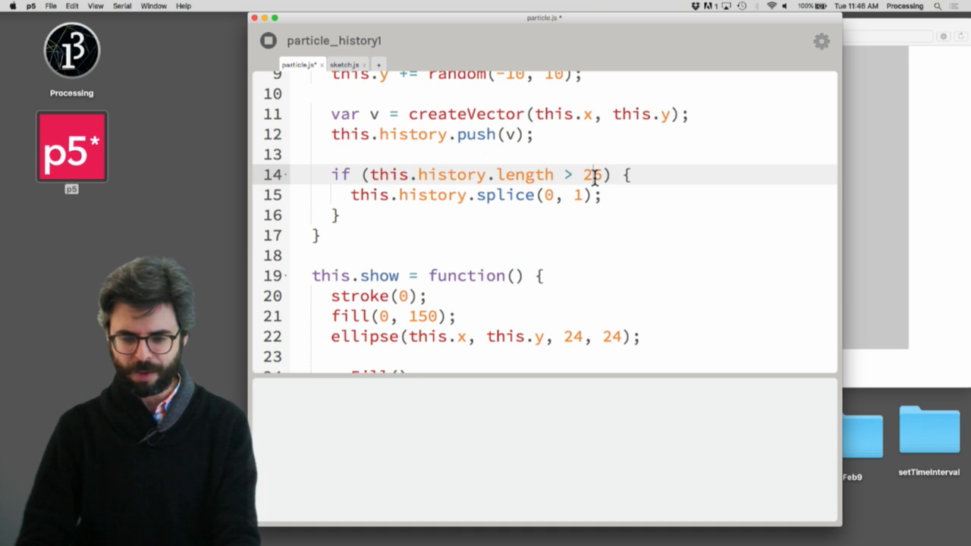
scroll(down, 3)
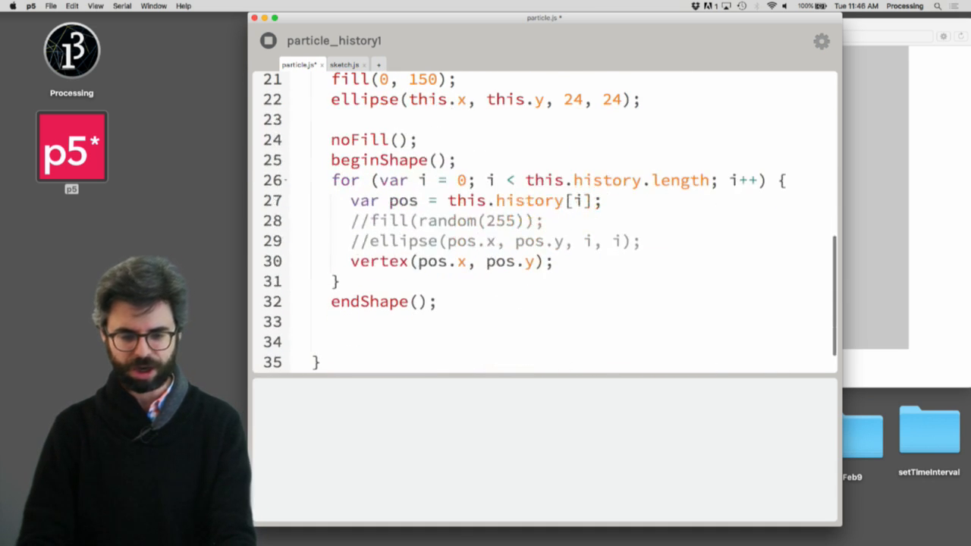
scroll(up, 3)
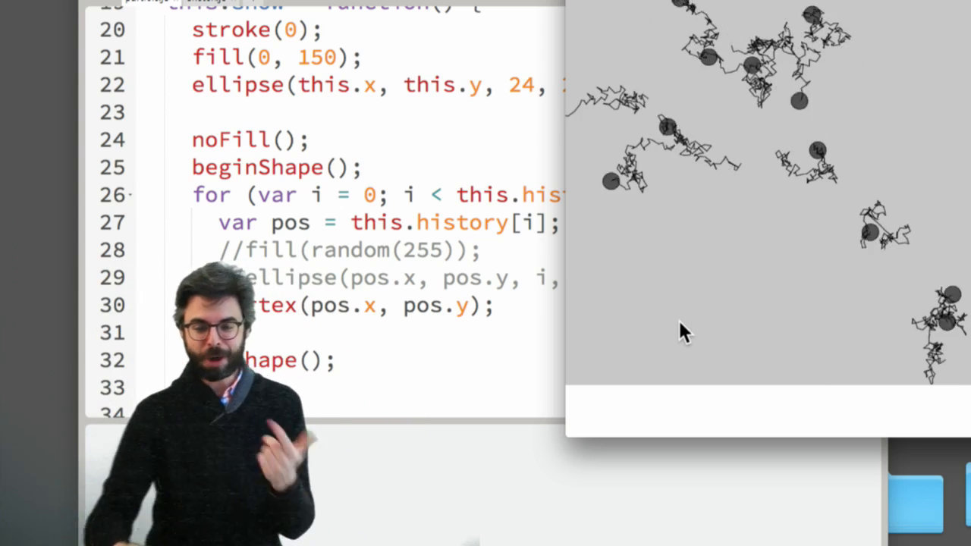
Add a for loop over this.history inside update().
scroll(up, 3)
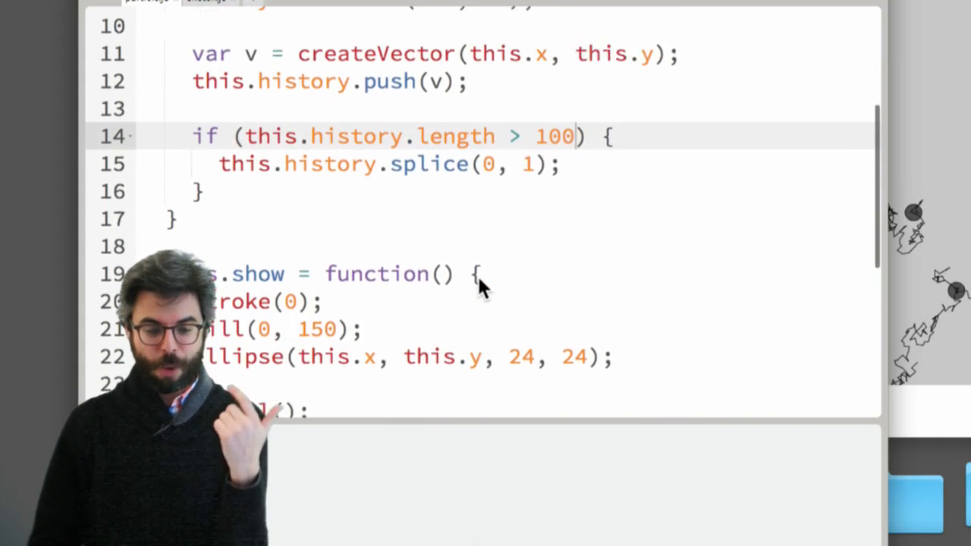
scroll(up, 3)
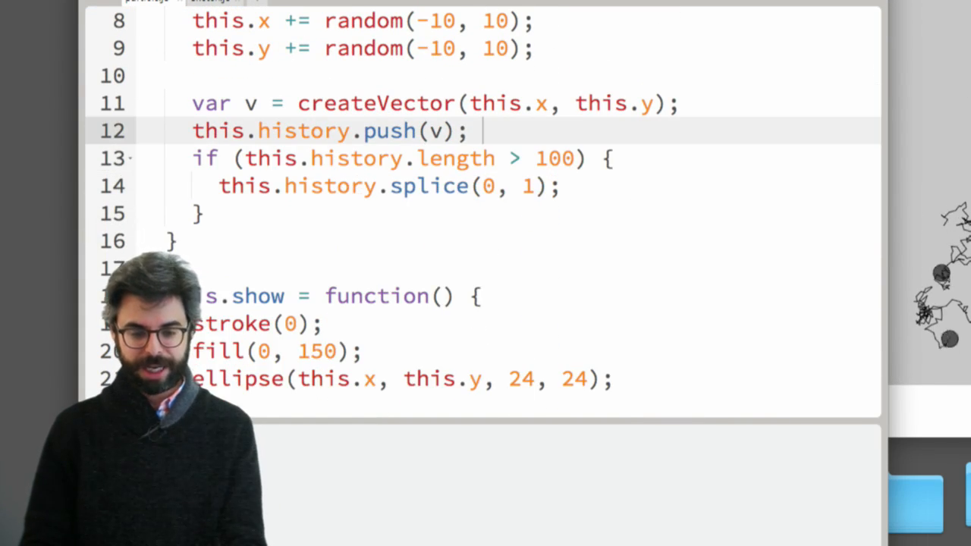
scroll(up, 3)
text(for (var i = )
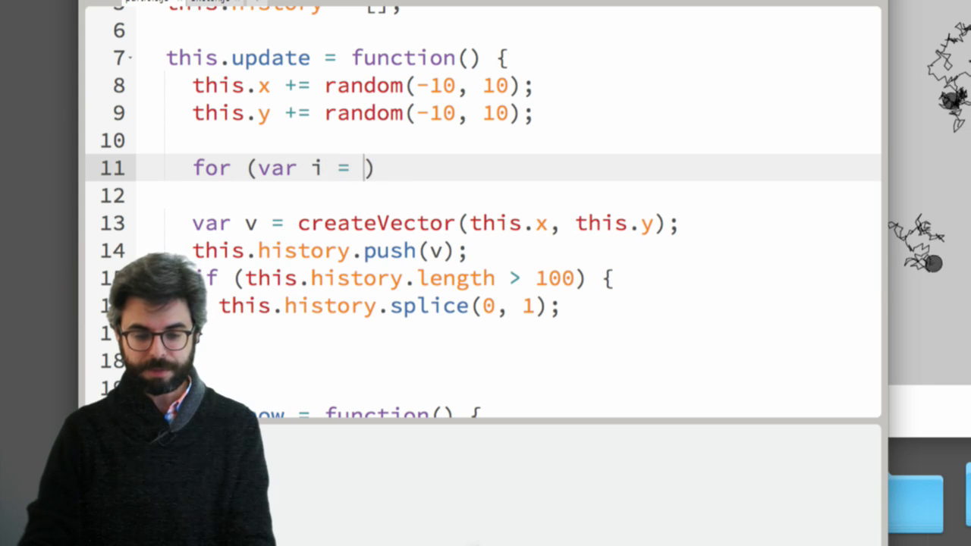
text(0; i < hs)
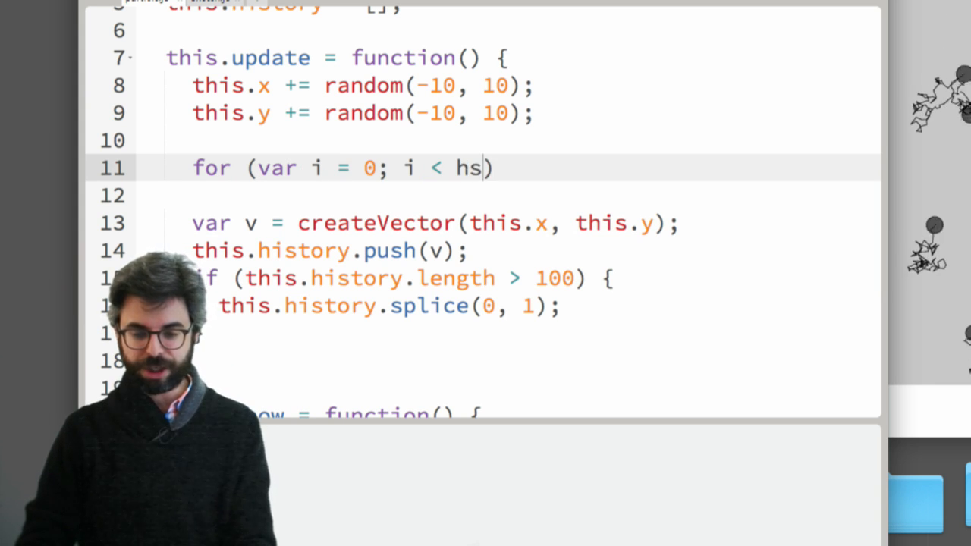
text(istory.length)
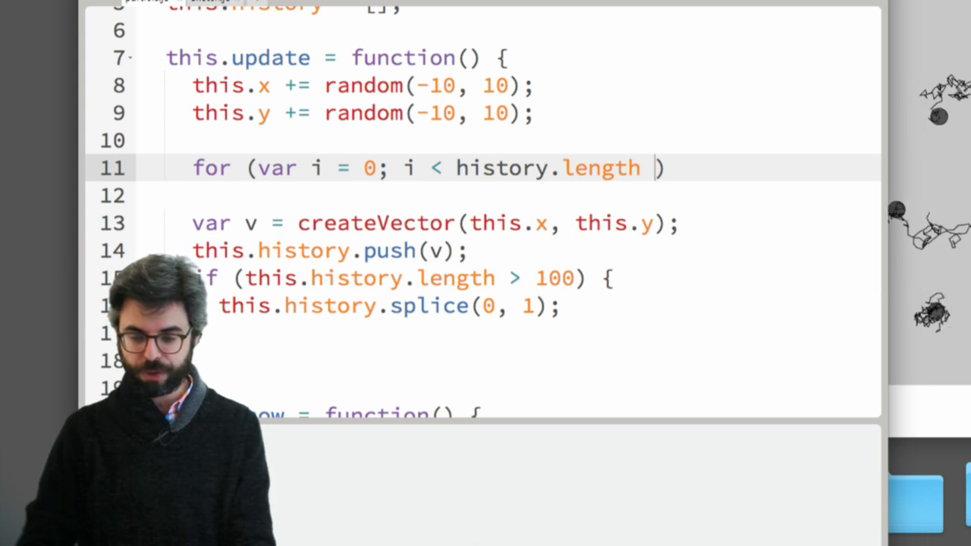
text(;)
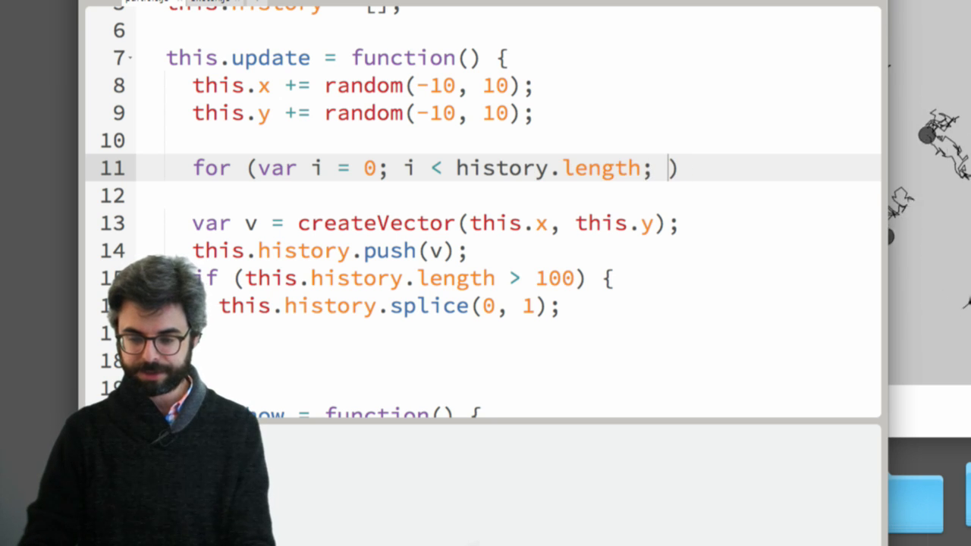
text(i++) {)
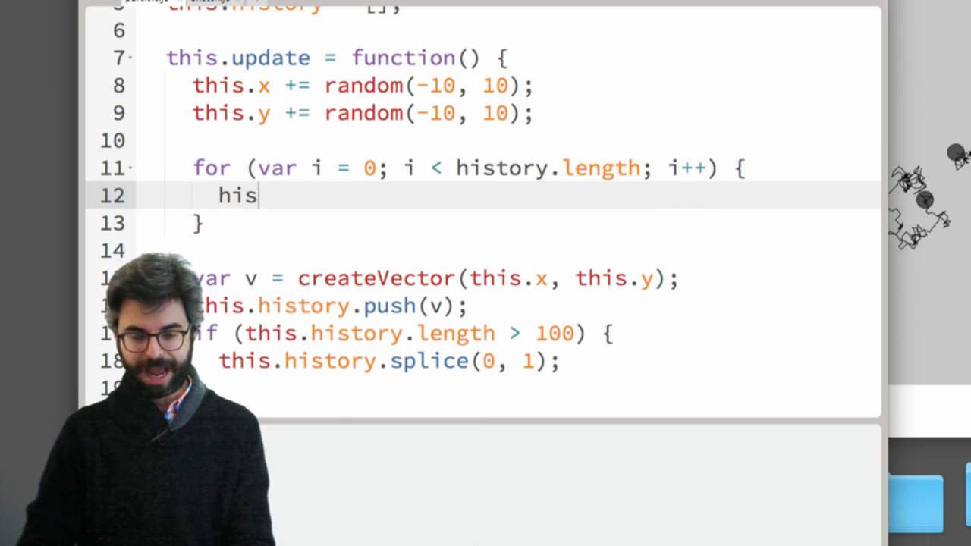
Nudge each history point's x by random(-2, 2), duplicating that line.
key(Backspace)
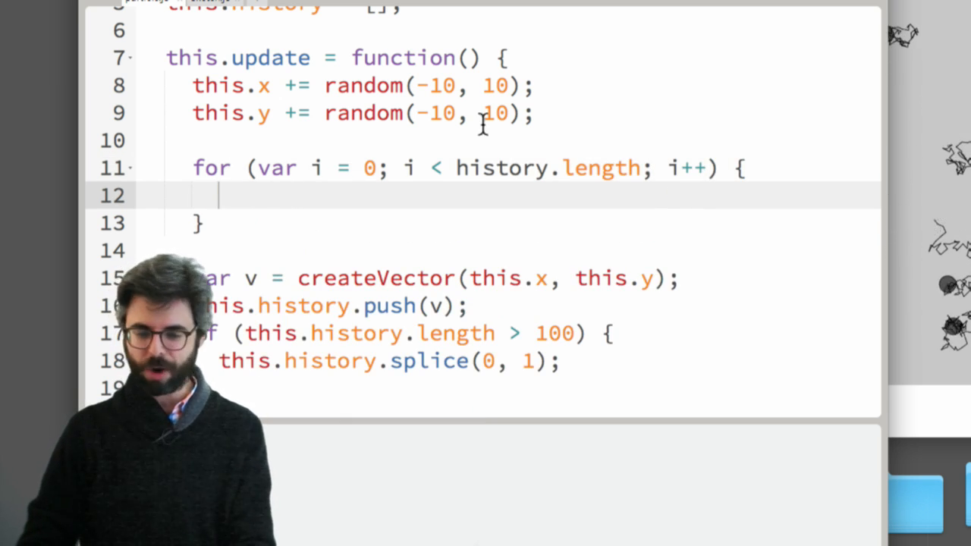
text(this.)
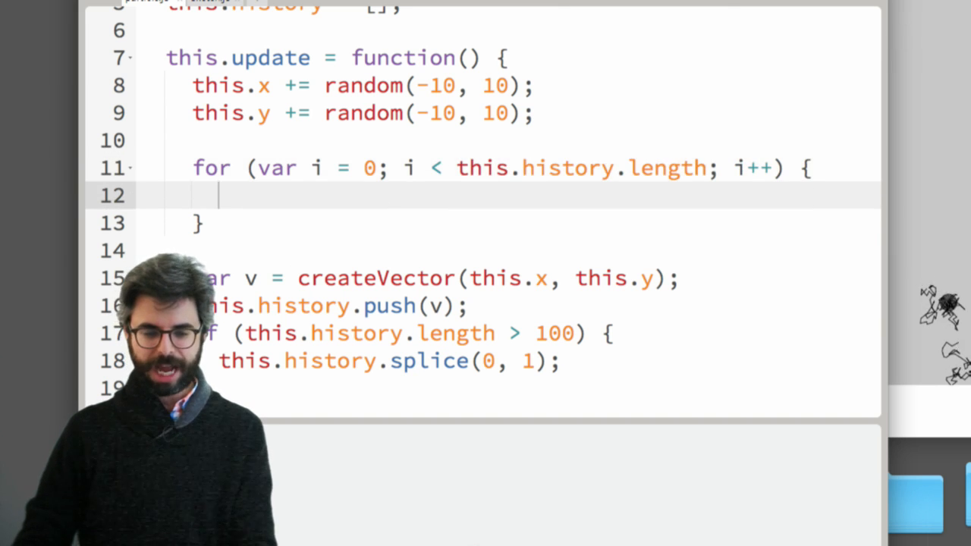
text(this.history[i])
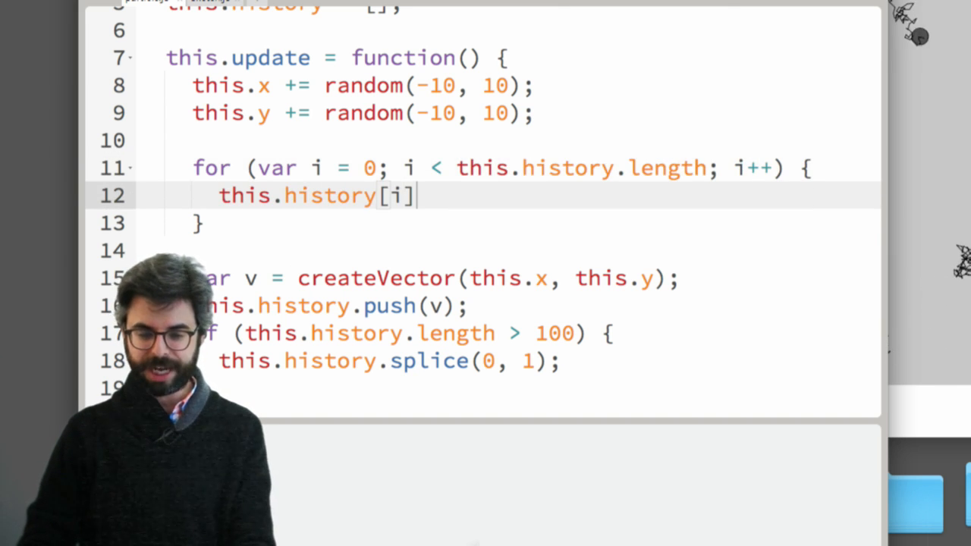
text(.x += ra)
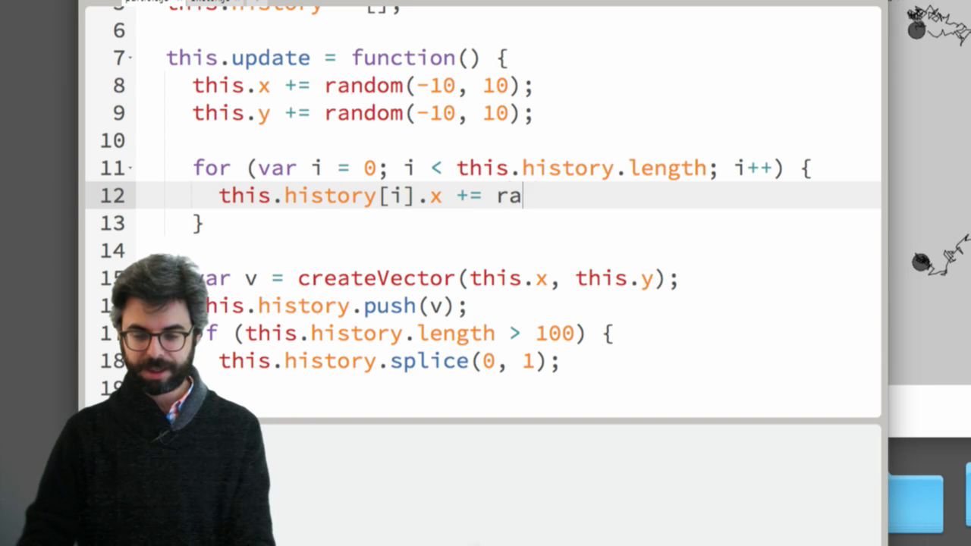
text(ndom(-2, 2))
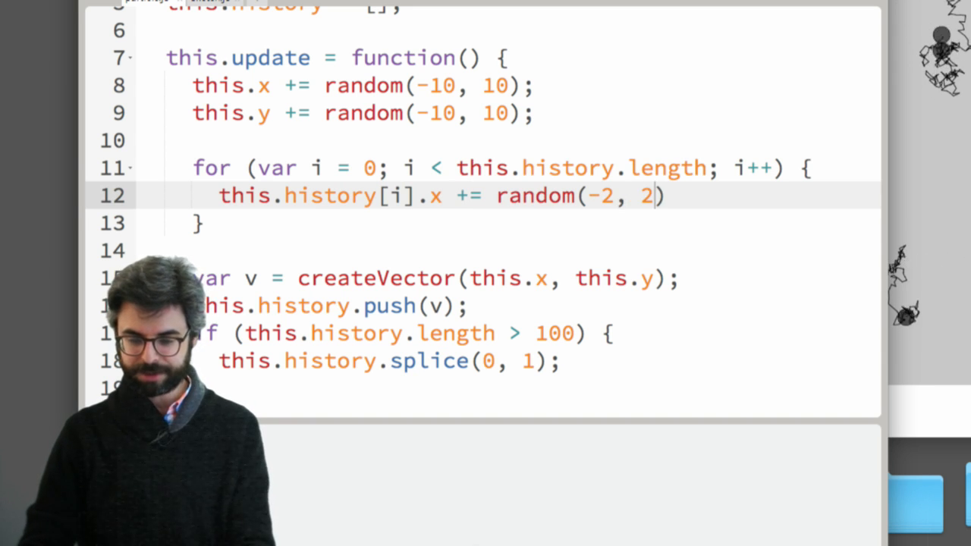
text(;)
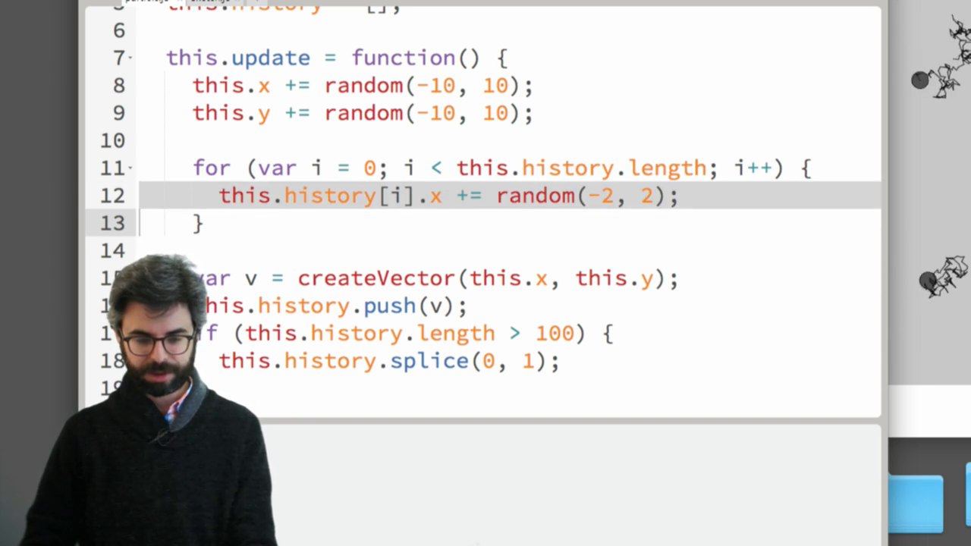
text(this.history[i].x += random(-2, 2);)
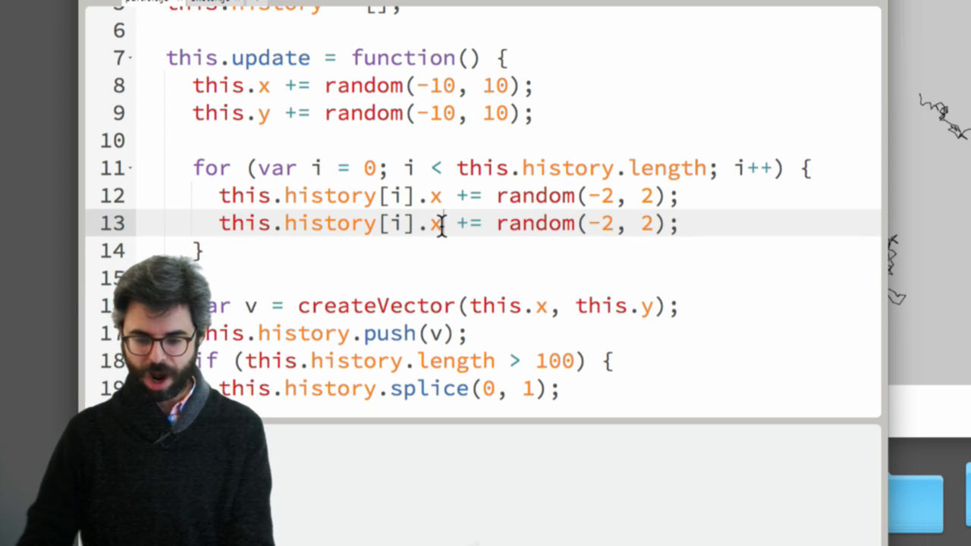